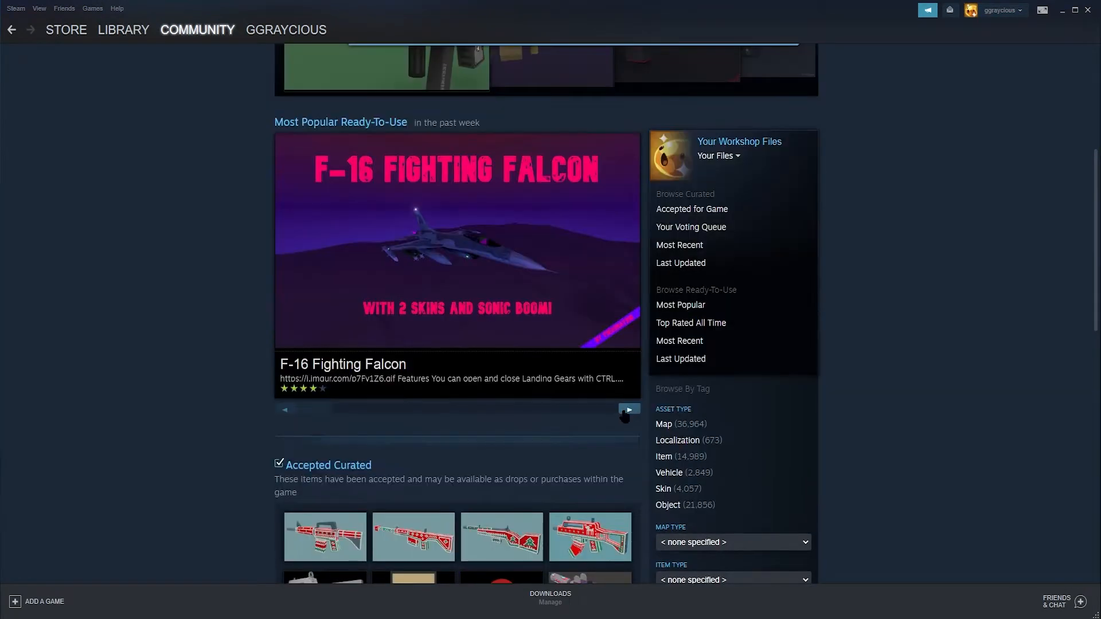
# Browse the Unturned Workshop preview, then show Steam's library home with Unturned in recent games
pyautogui.click(628, 409)
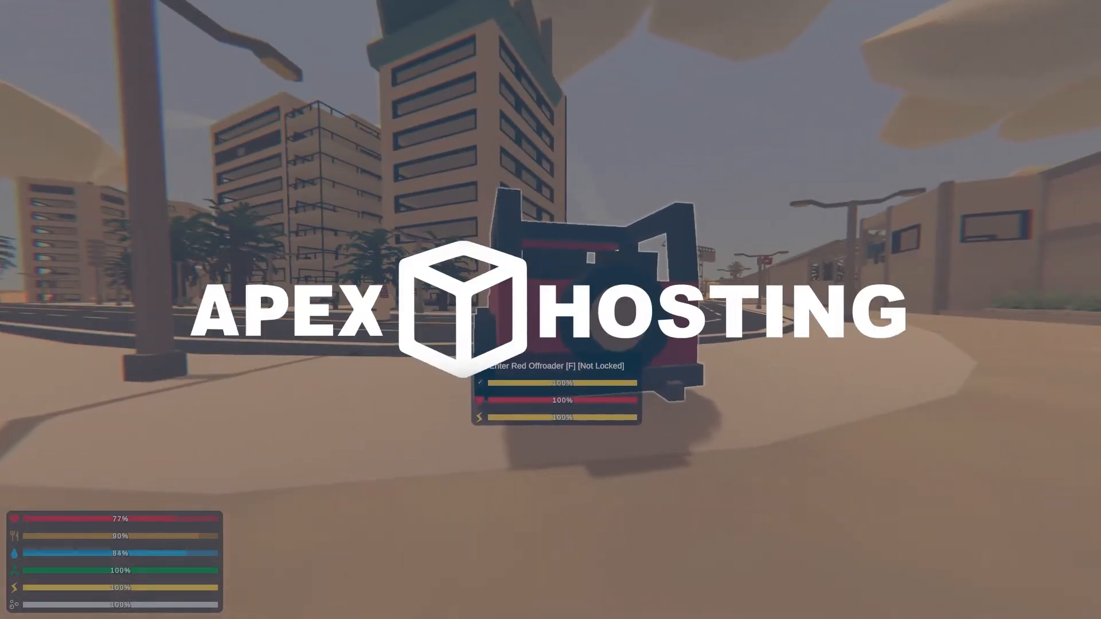
pyautogui.press('f')
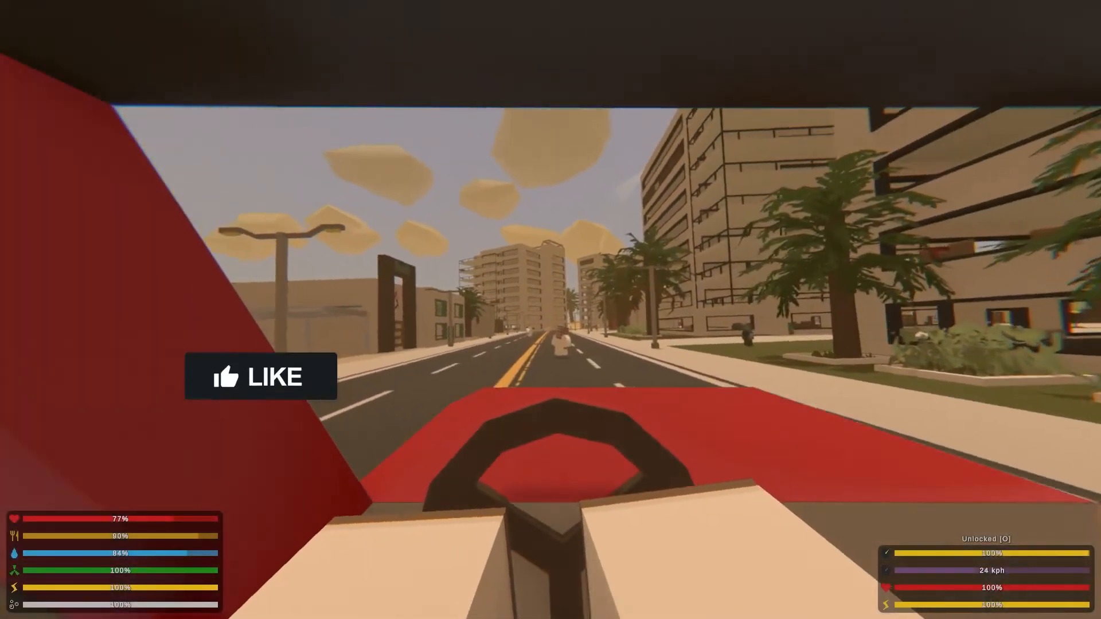
pyautogui.click(260, 377)
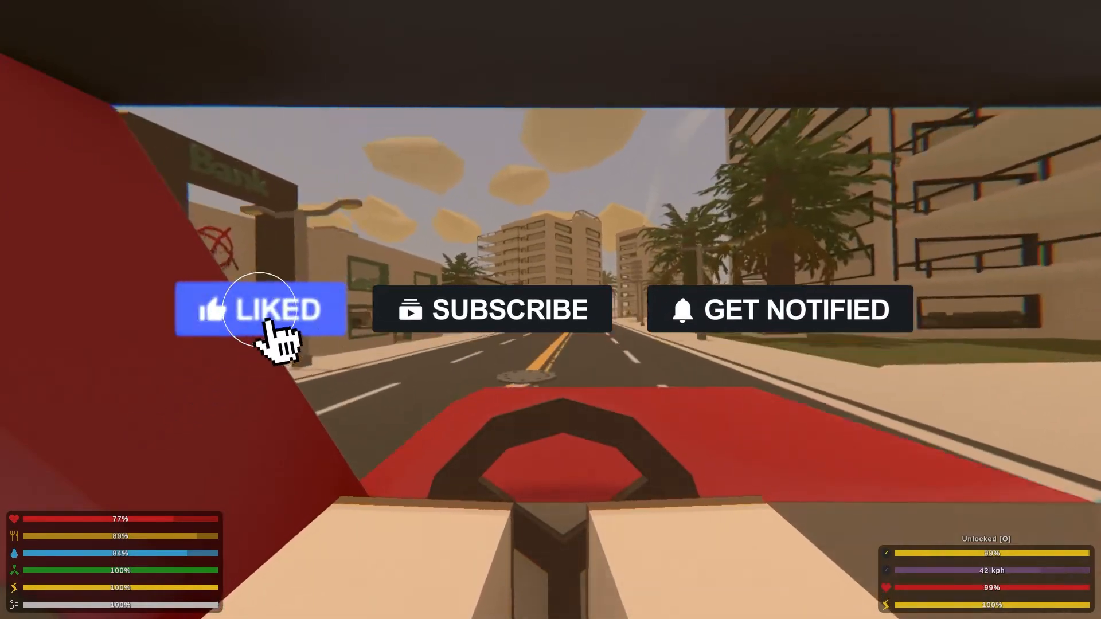
pyautogui.click(492, 308)
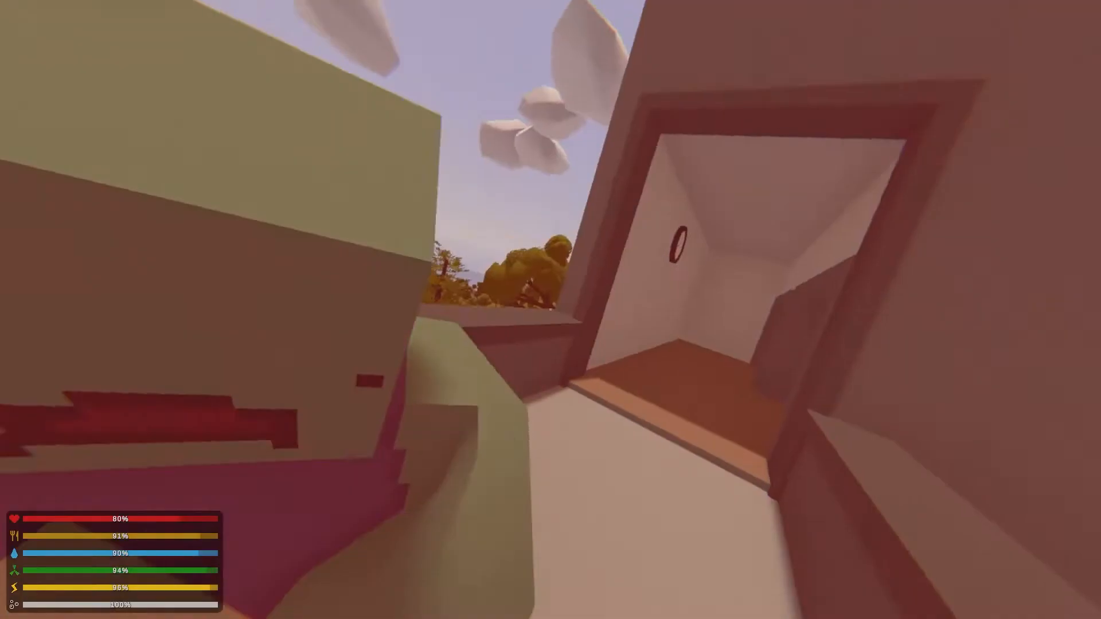
pyautogui.moveTo(551, 309)
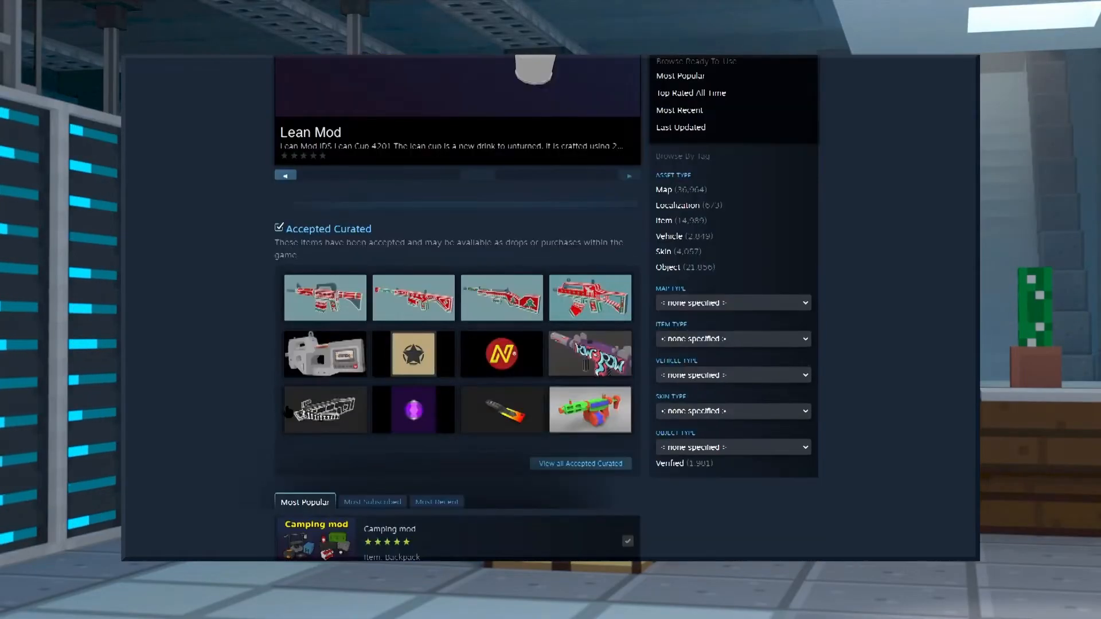
pyautogui.scroll(-3)
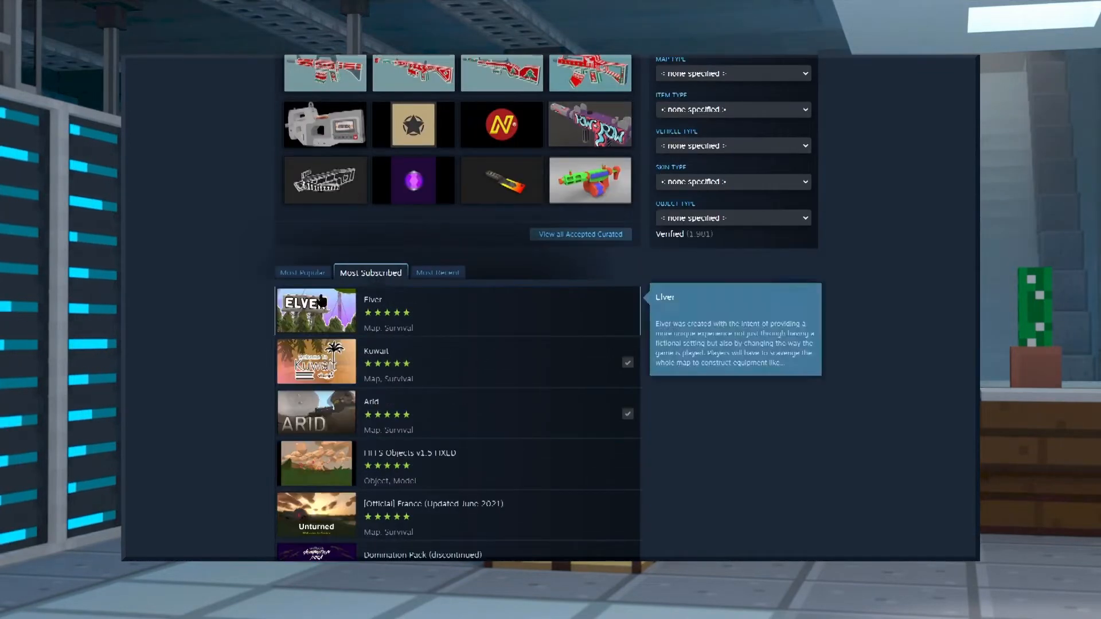
pyautogui.scroll(-3)
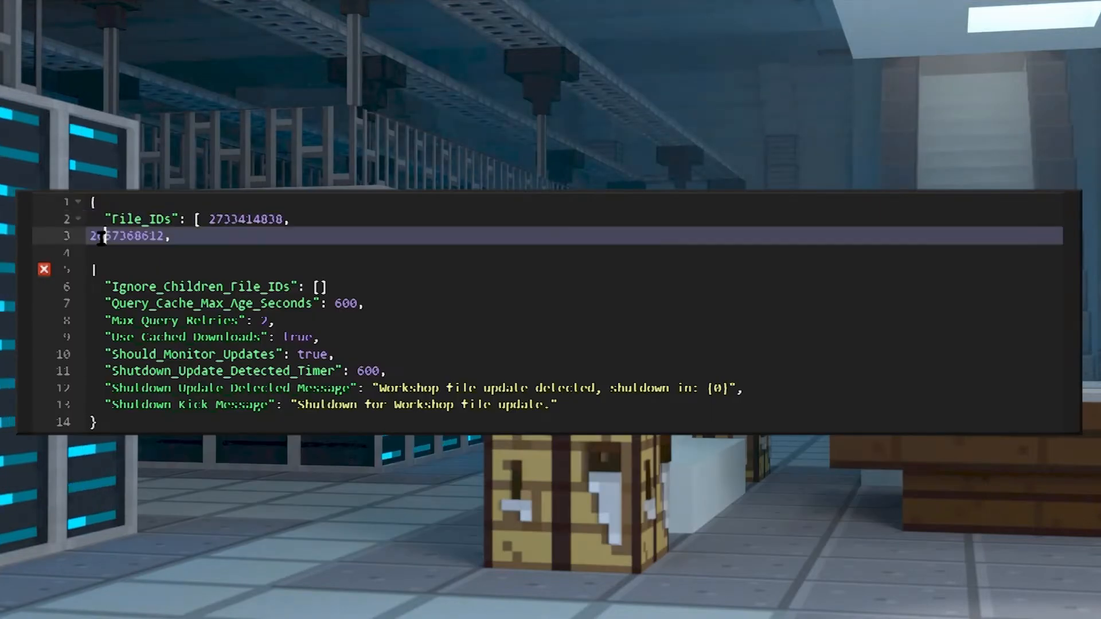
pyautogui.doubleClick(129, 236)
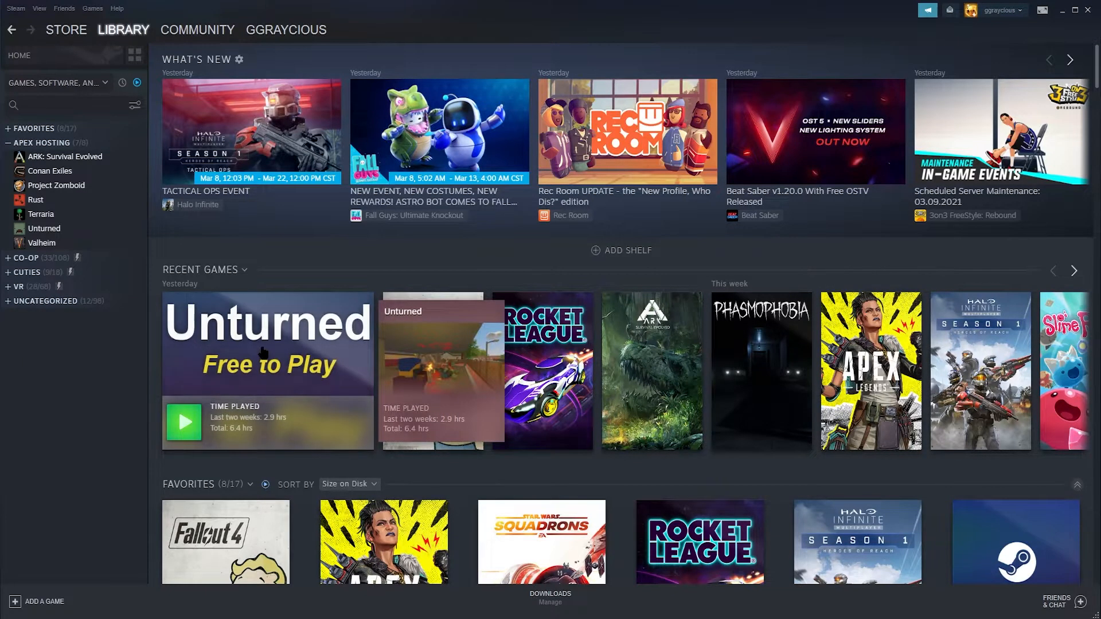
# From Unturned's library page, subscribe to the Camping mod and copy its Workshop page URL
pyautogui.click(45, 228)
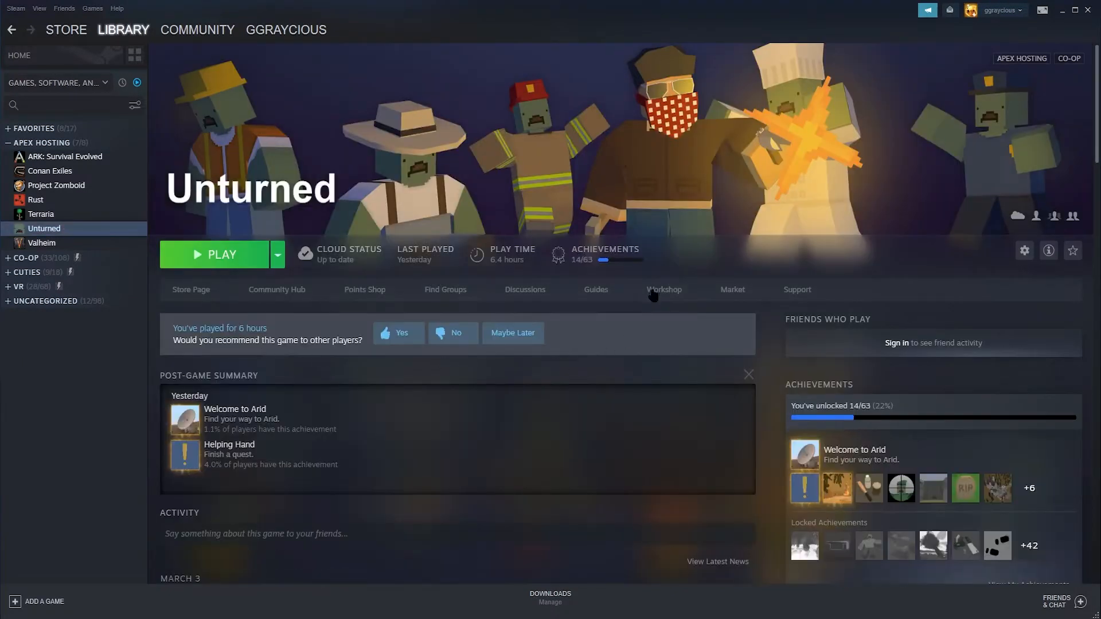
pyautogui.click(663, 289)
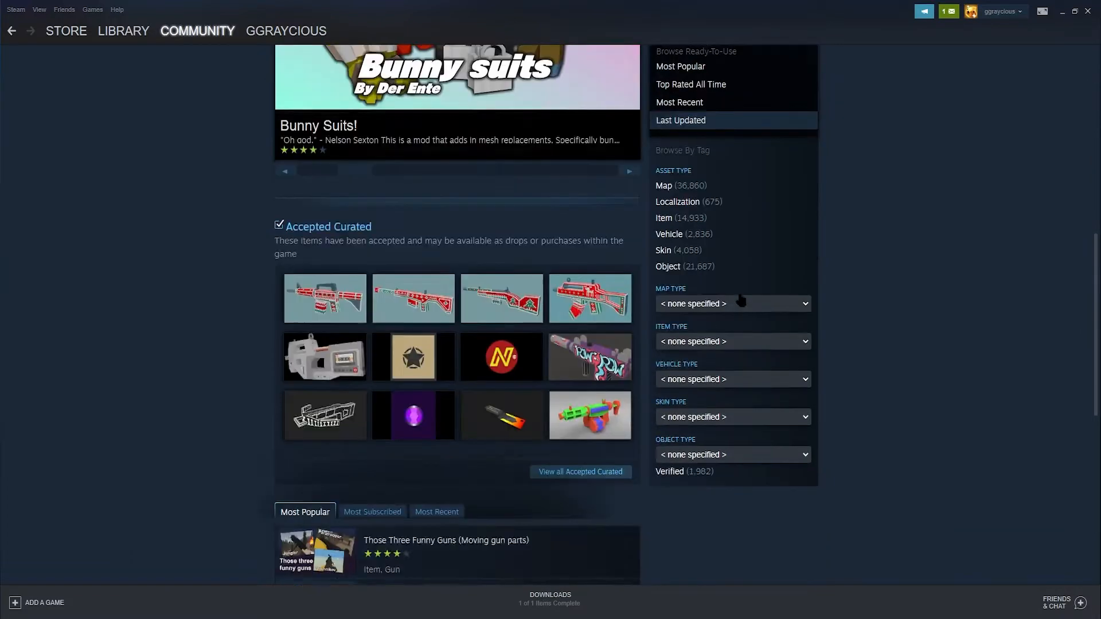
pyautogui.scroll(-3)
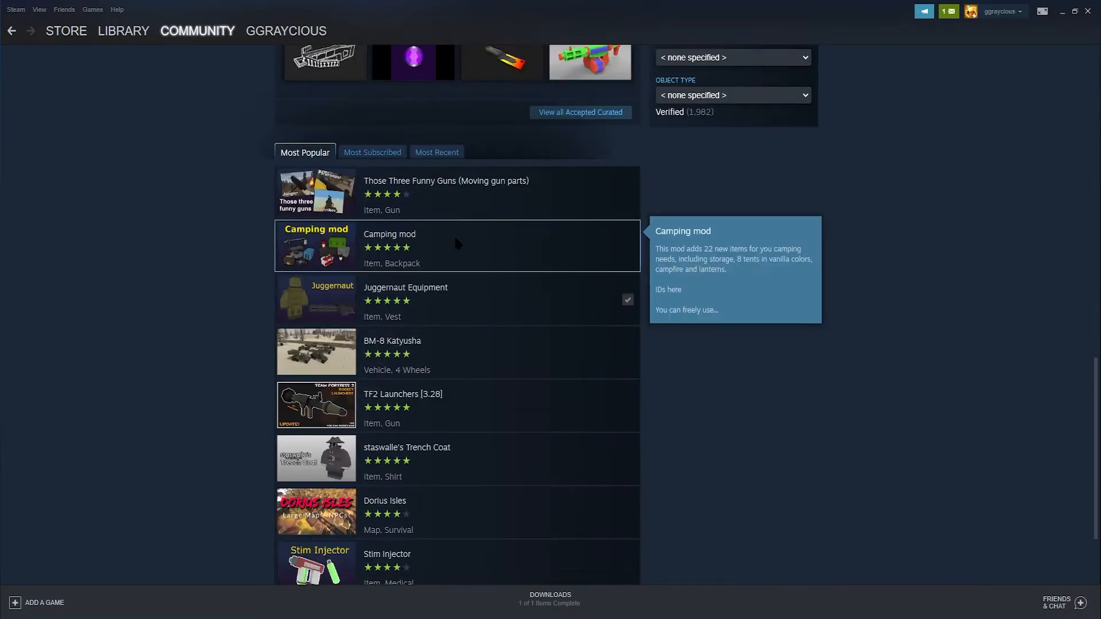
pyautogui.click(389, 234)
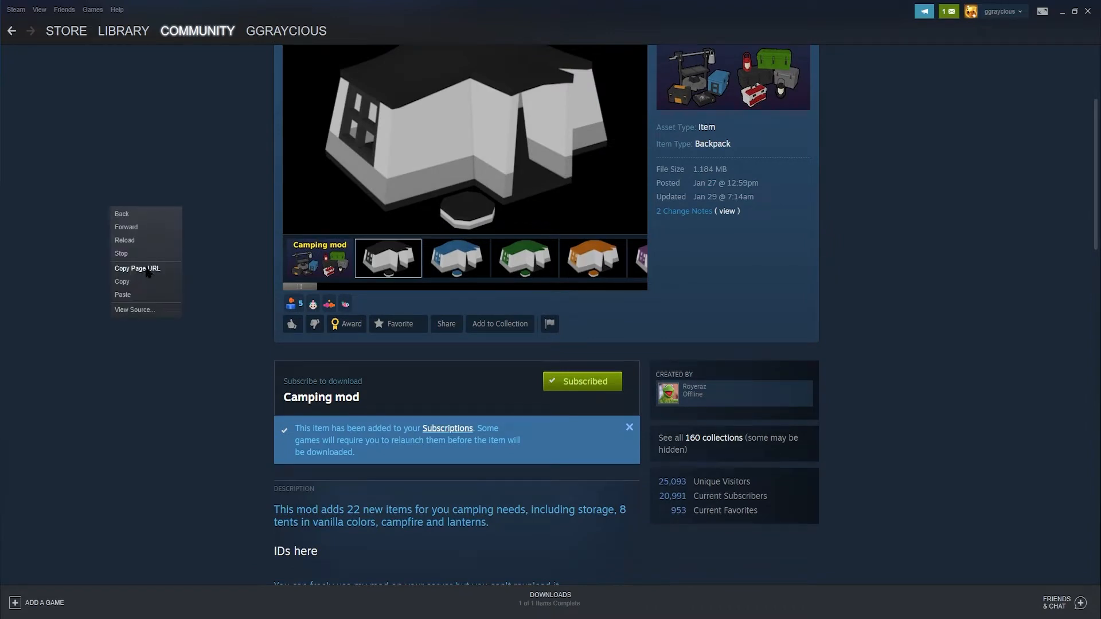
pyautogui.click(455, 258)
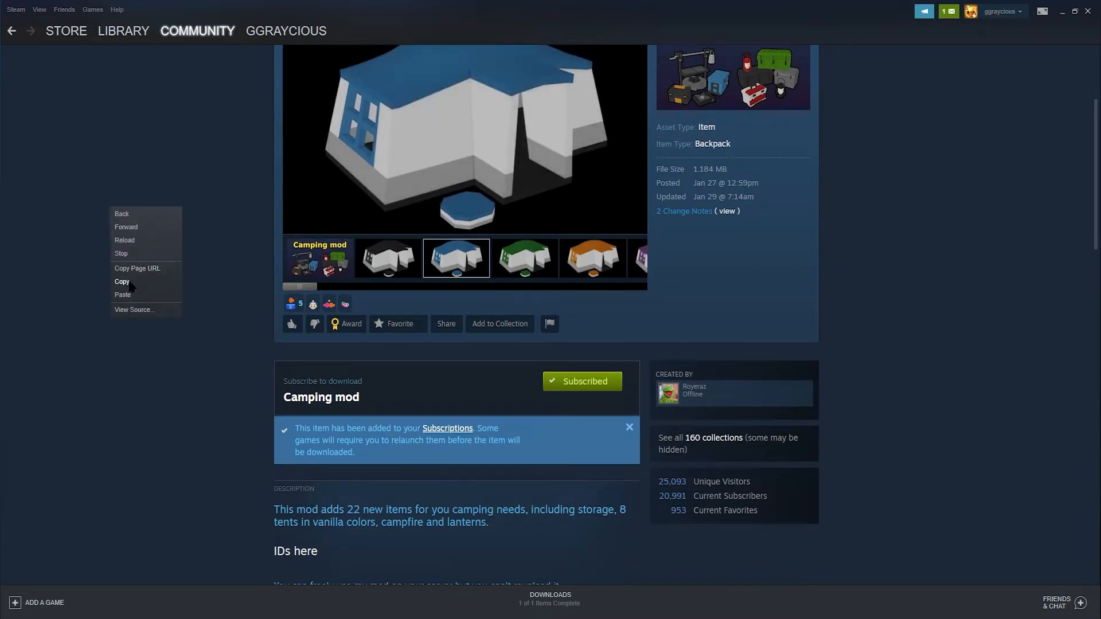
pyautogui.moveTo(138, 276)
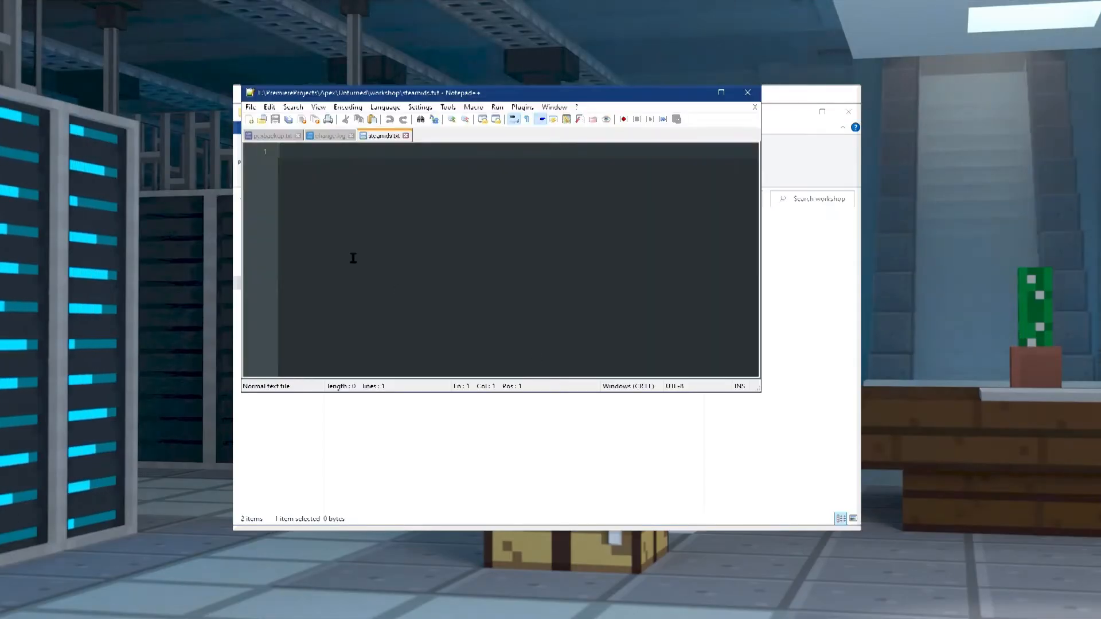
pyautogui.write('2733414838')
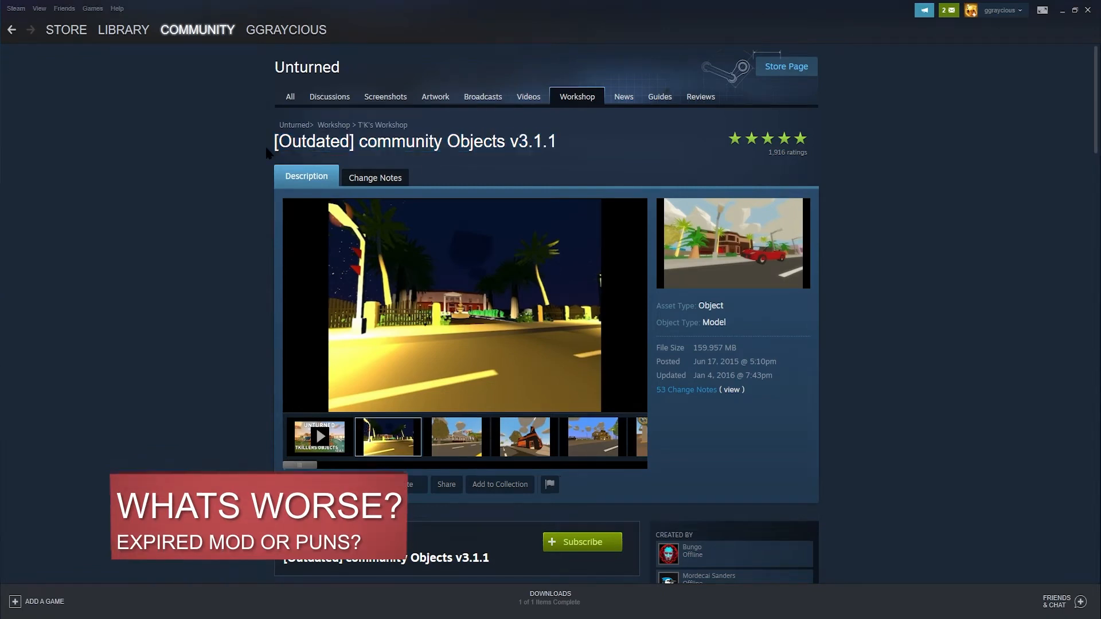
pyautogui.scroll(-3)
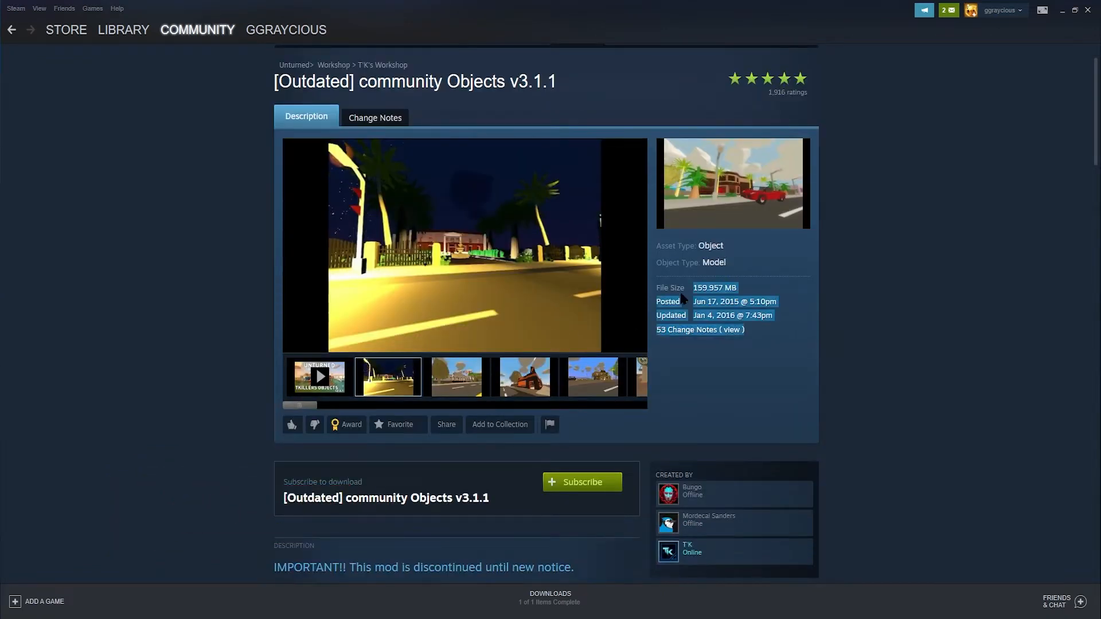
pyautogui.scroll(-3)
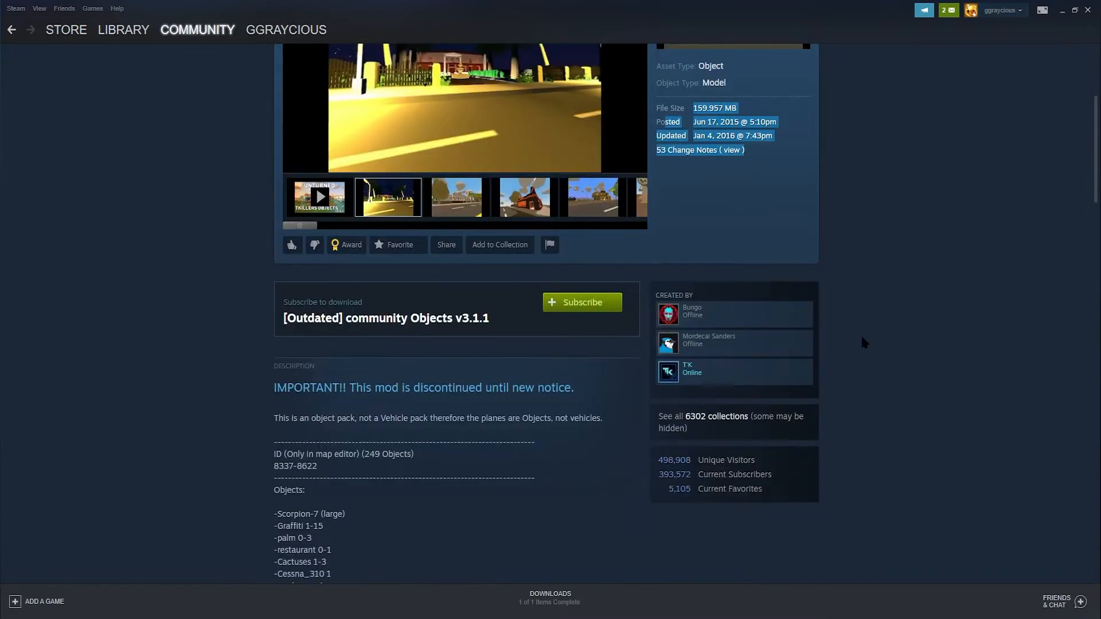
pyautogui.scroll(-3)
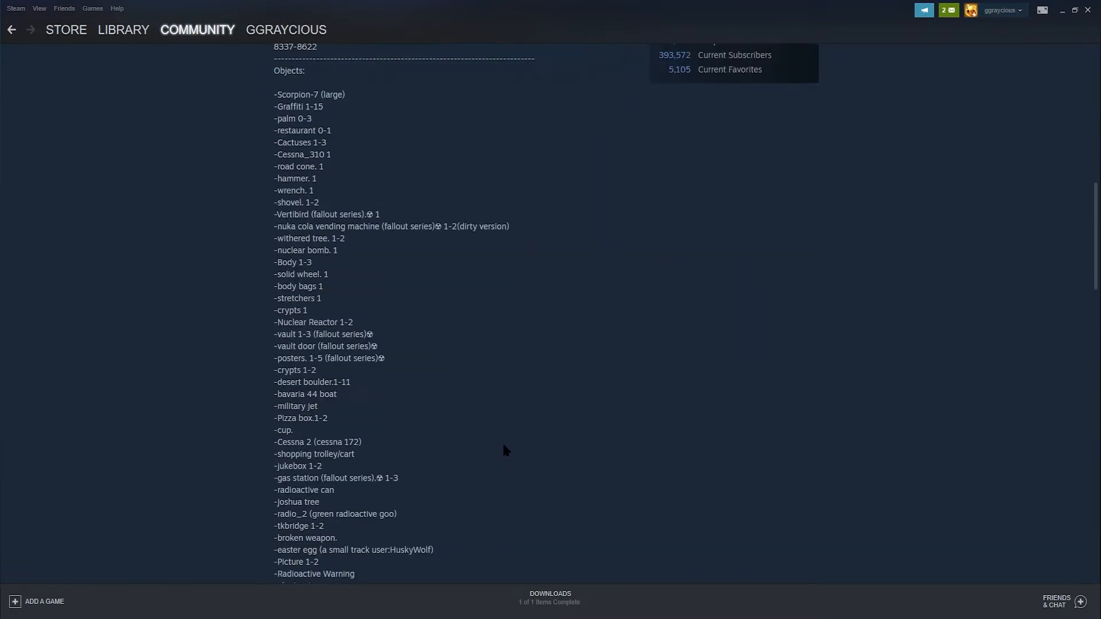
pyautogui.scroll(-3)
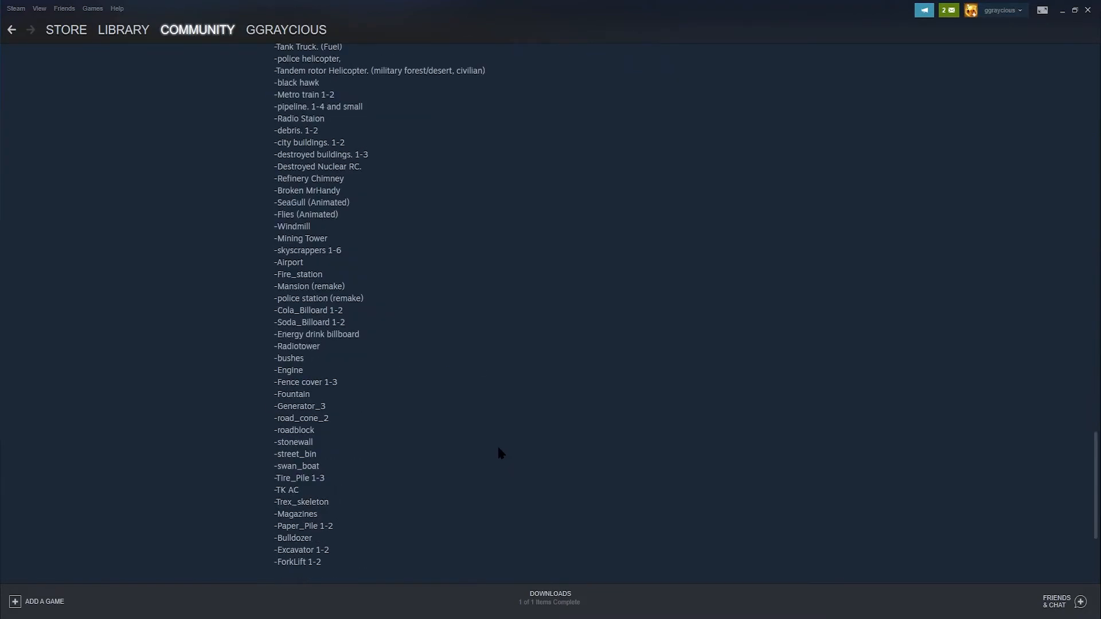
pyautogui.scroll(-3)
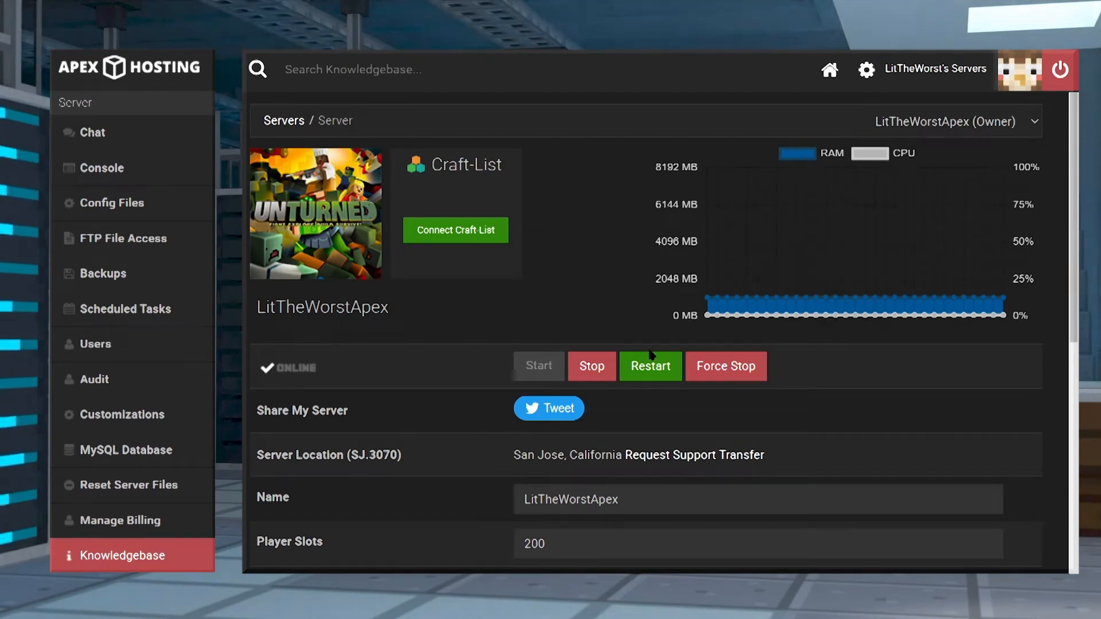
pyautogui.moveTo(323, 344)
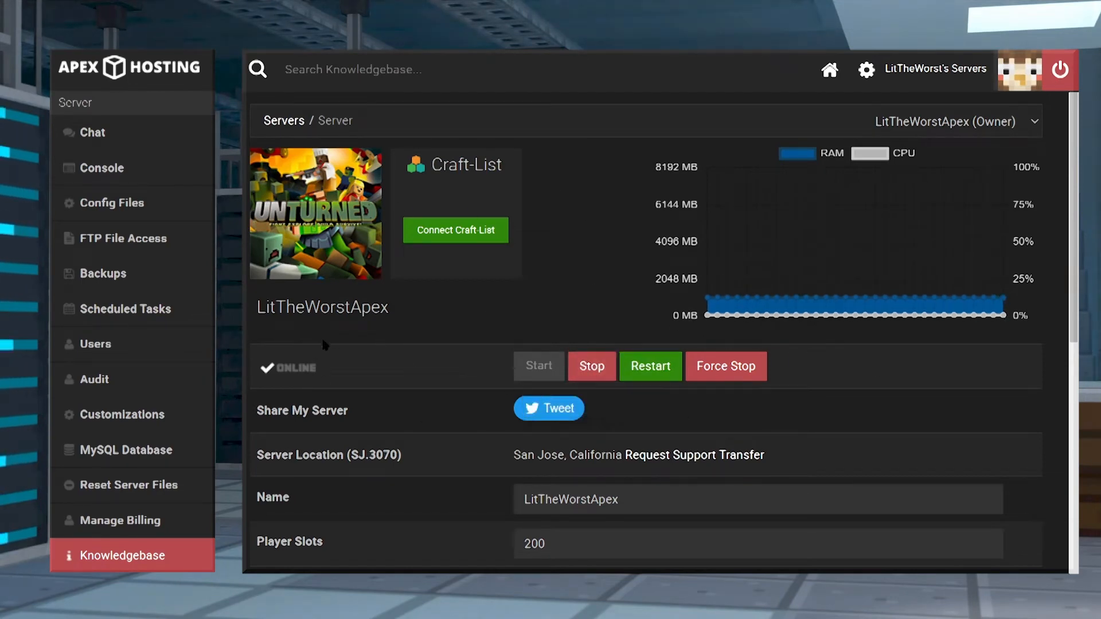
pyautogui.moveTo(596, 366)
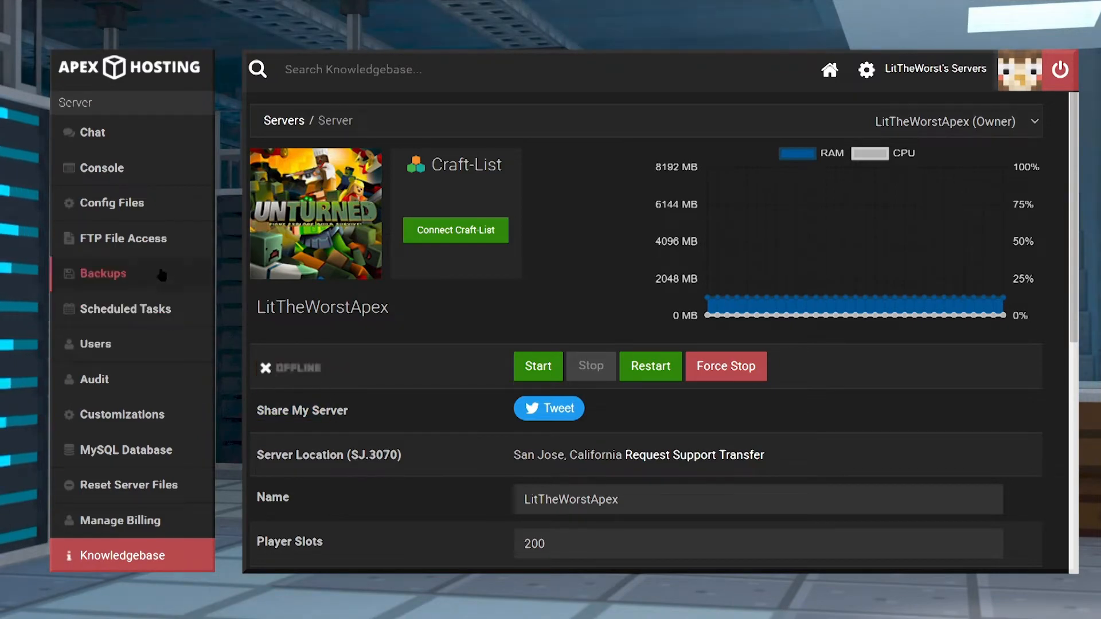
# Bring up the FTP File Access login for the stopped Unturned server
pyautogui.click(122, 238)
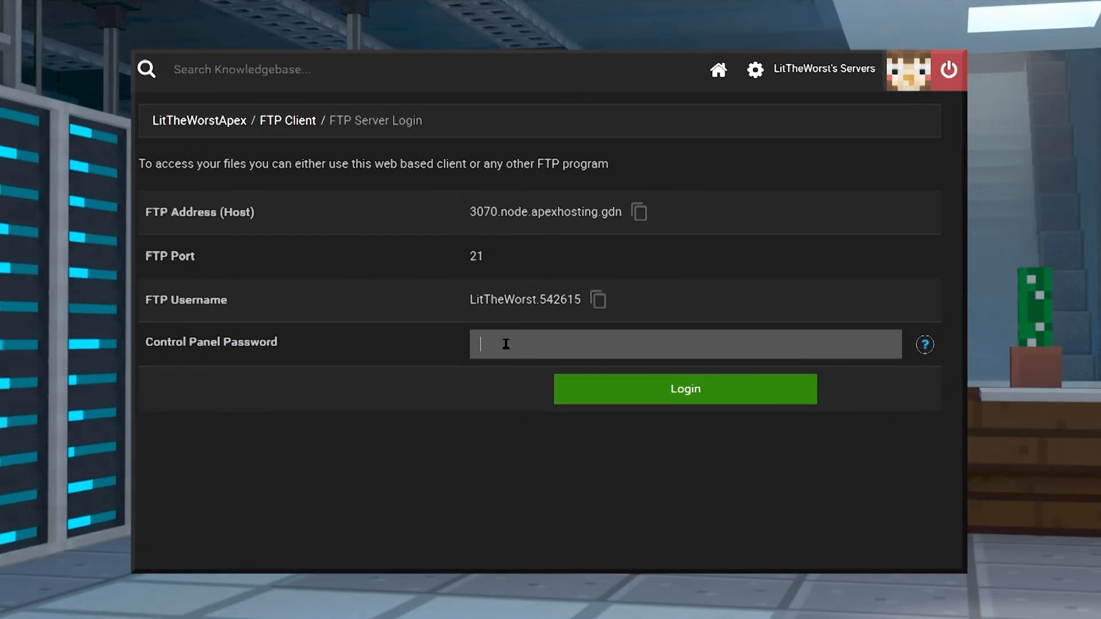
# Log in to the web FTP client with the control panel password
pyautogui.write('password')
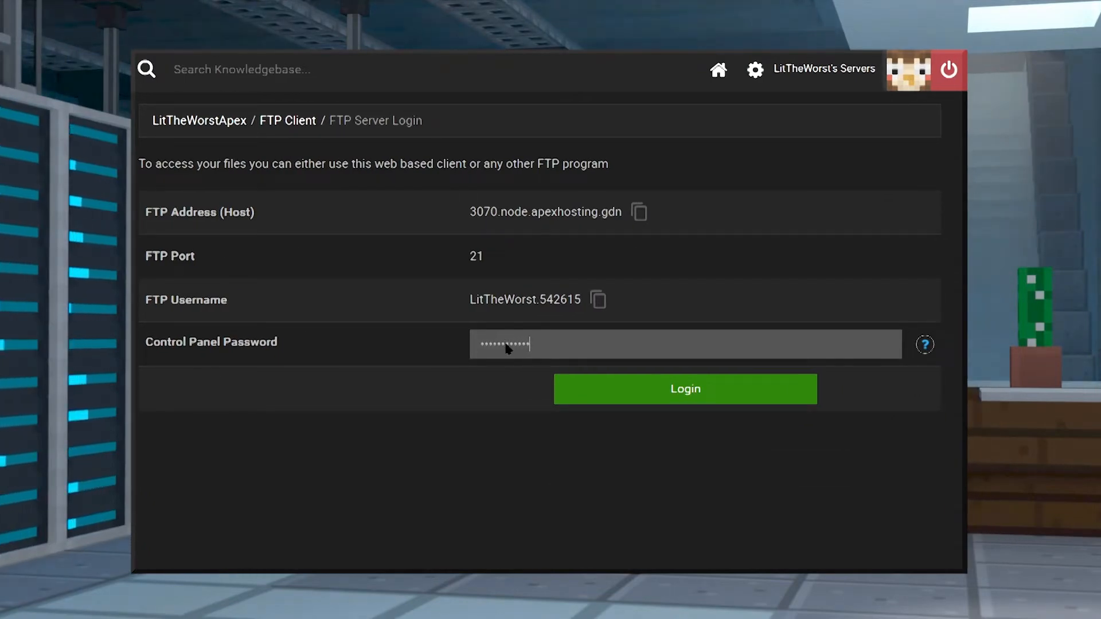
pyautogui.click(683, 389)
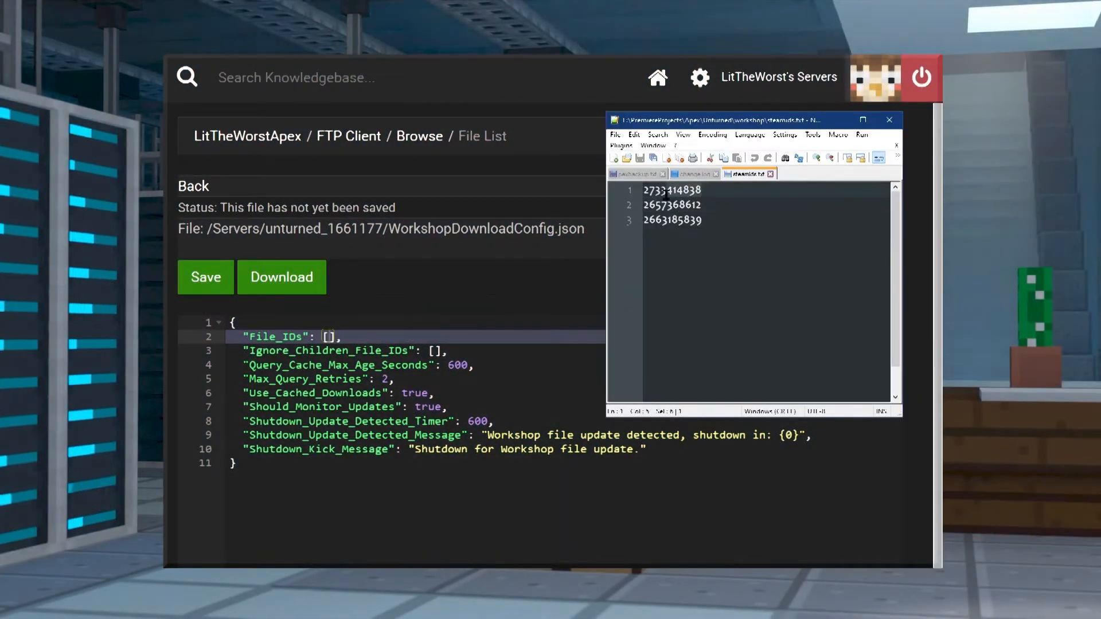
pyautogui.rightClick(671, 204)
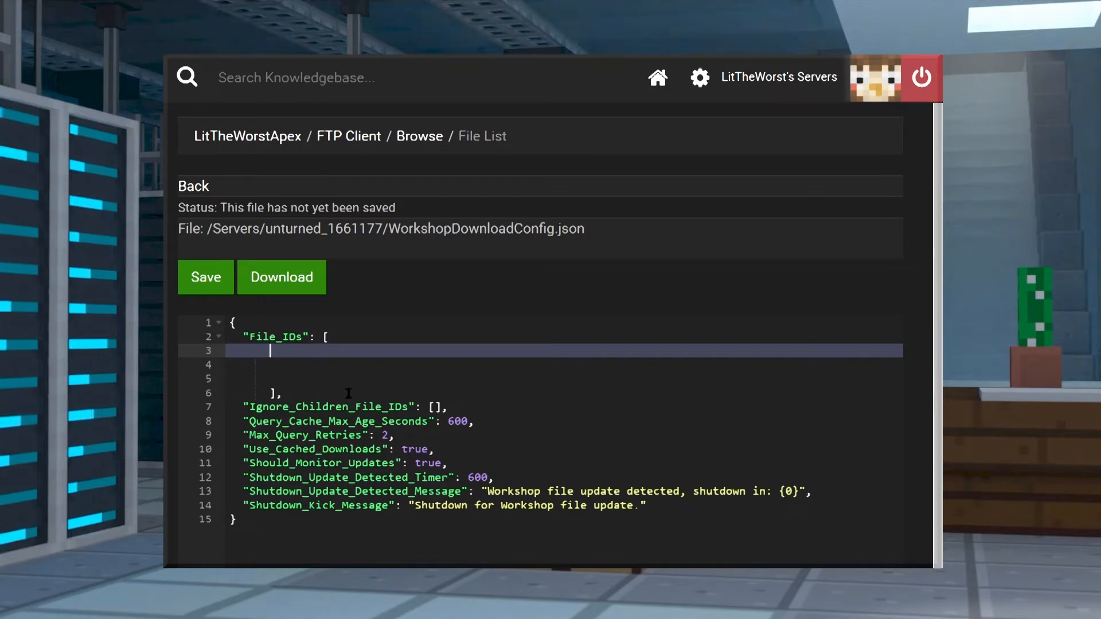
pyautogui.write('2733414838,')
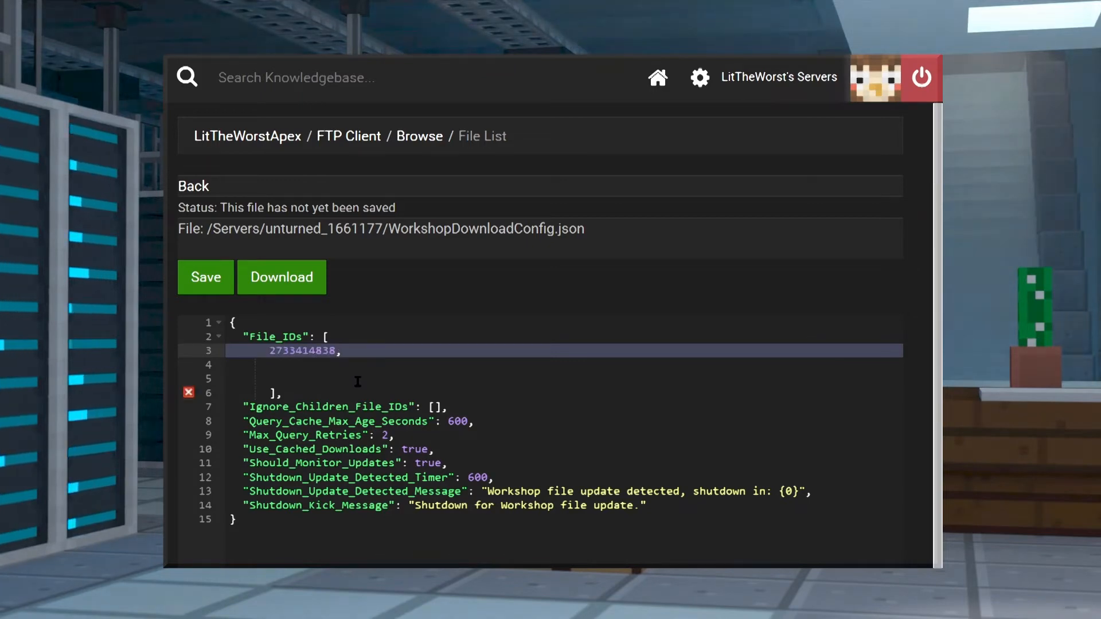
pyautogui.press('enter')
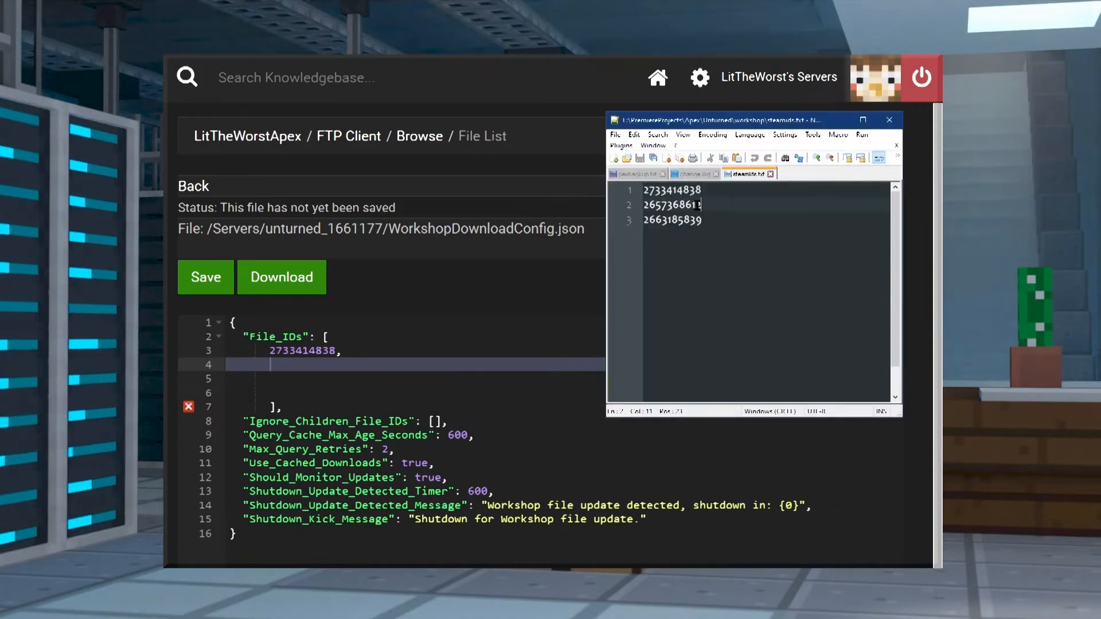
pyautogui.rightClick(673, 204)
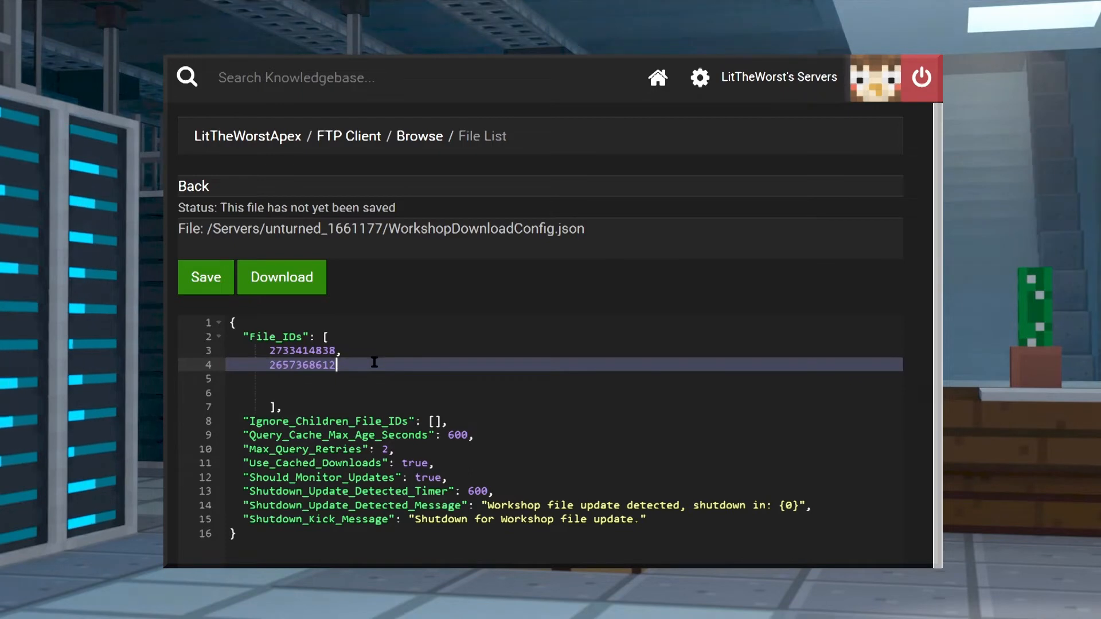
pyautogui.write(',')
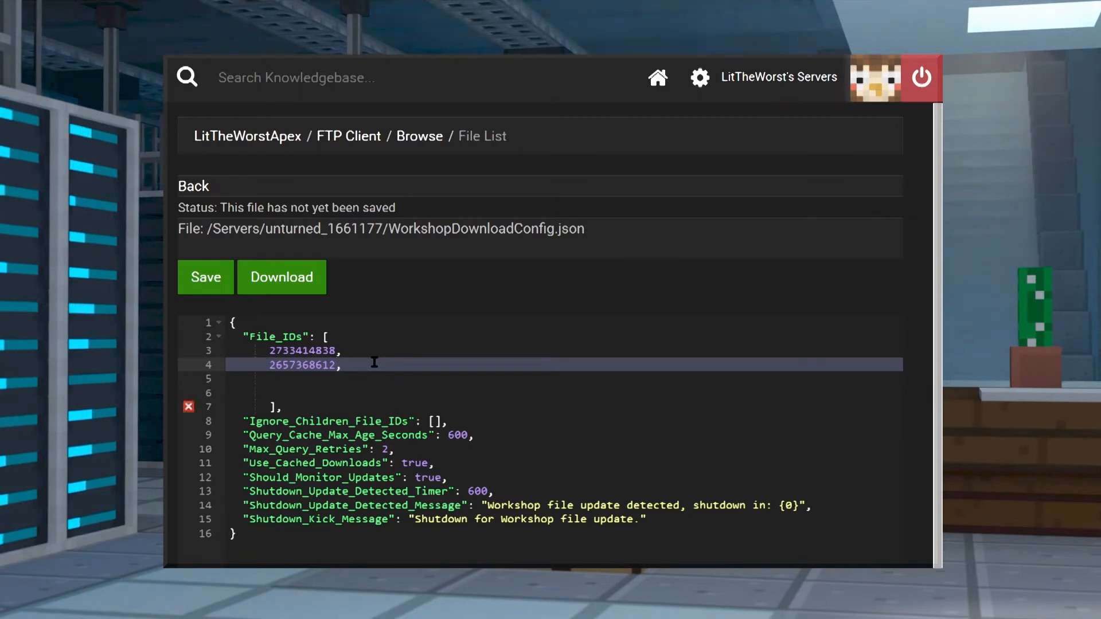
pyautogui.press('Enter')
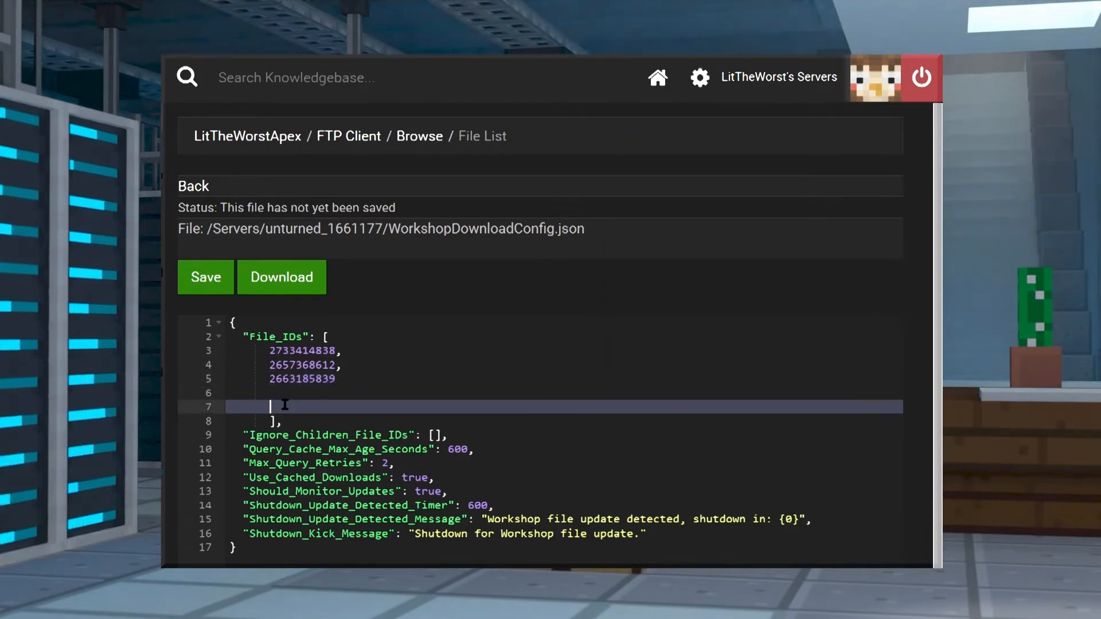
pyautogui.press('Backspace')
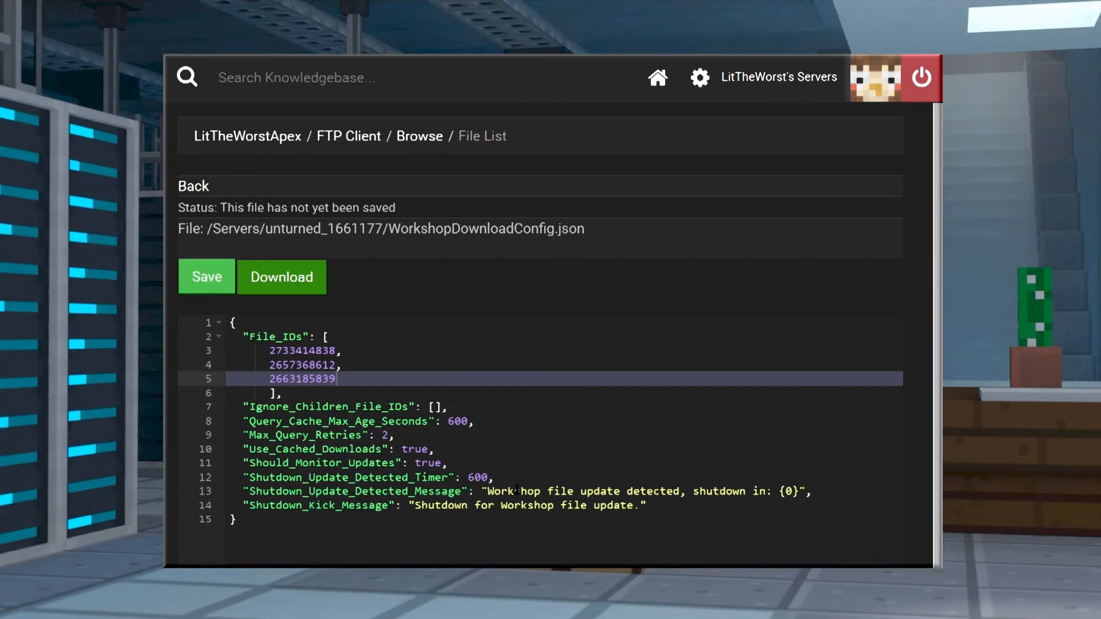
pyautogui.click(205, 277)
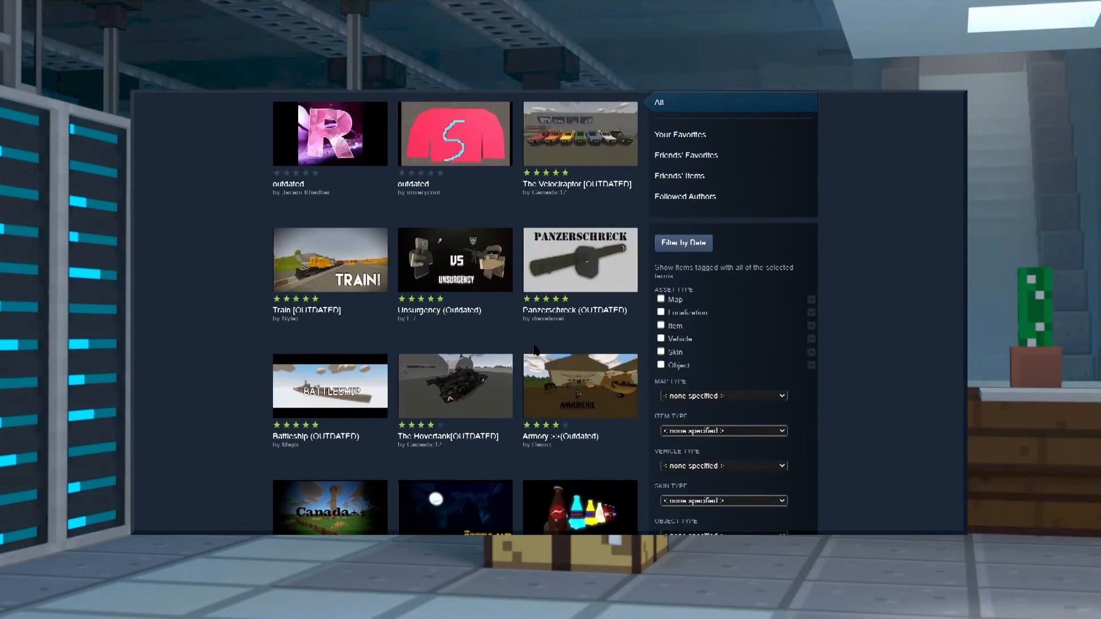
# Search the Unturned Workshop for 'cola' and open the Cola v2 item page
pyautogui.scroll(-3)
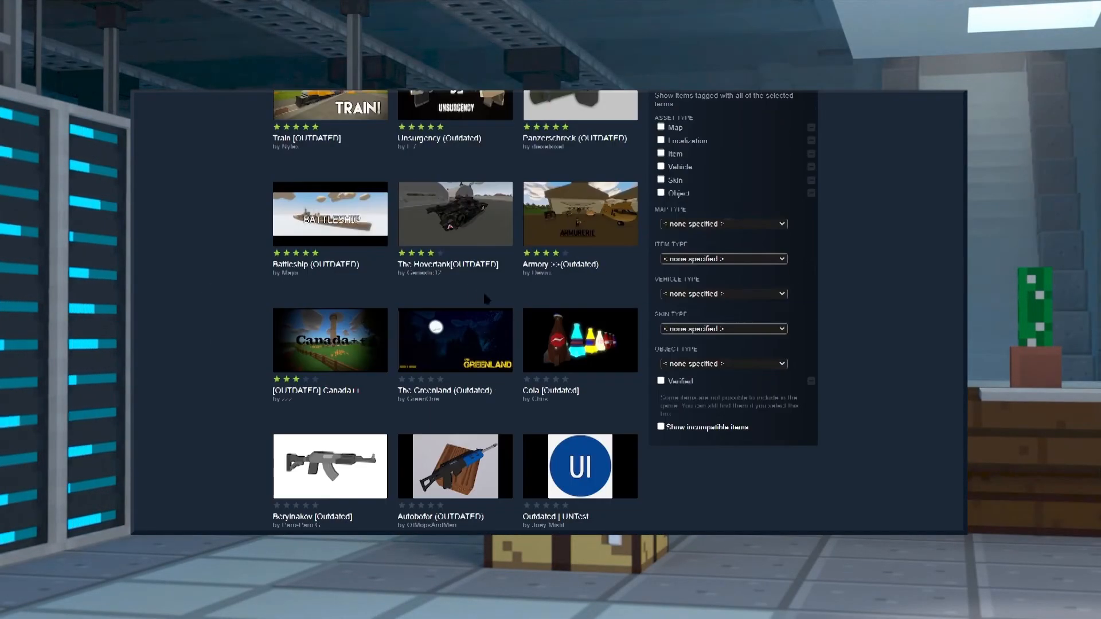
pyautogui.moveTo(579, 341)
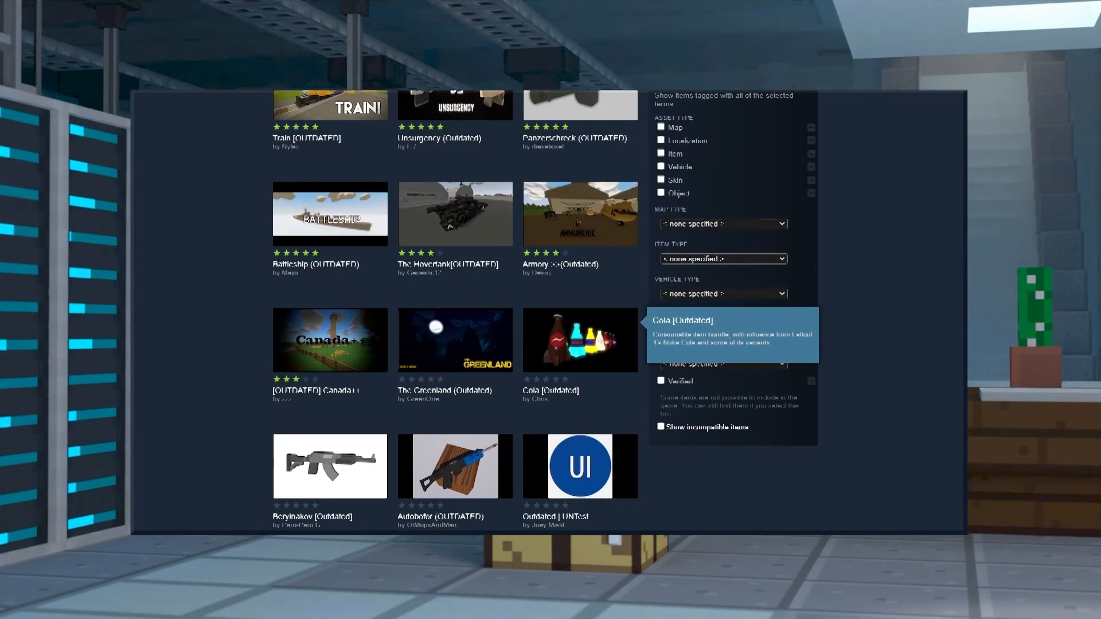
pyautogui.click(579, 341)
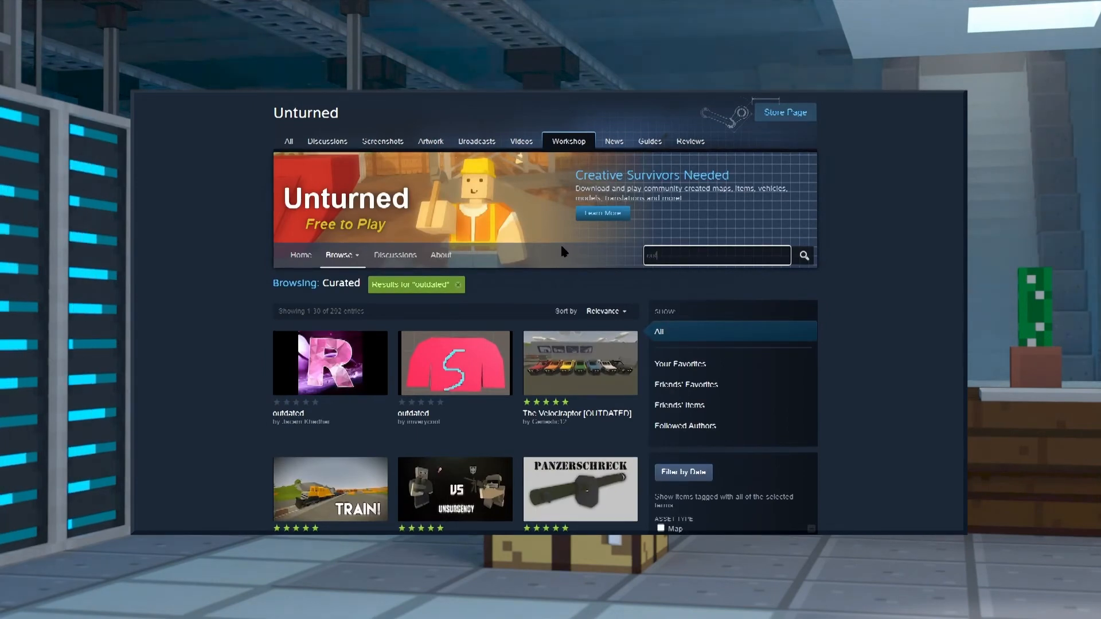
pyautogui.write('cola')
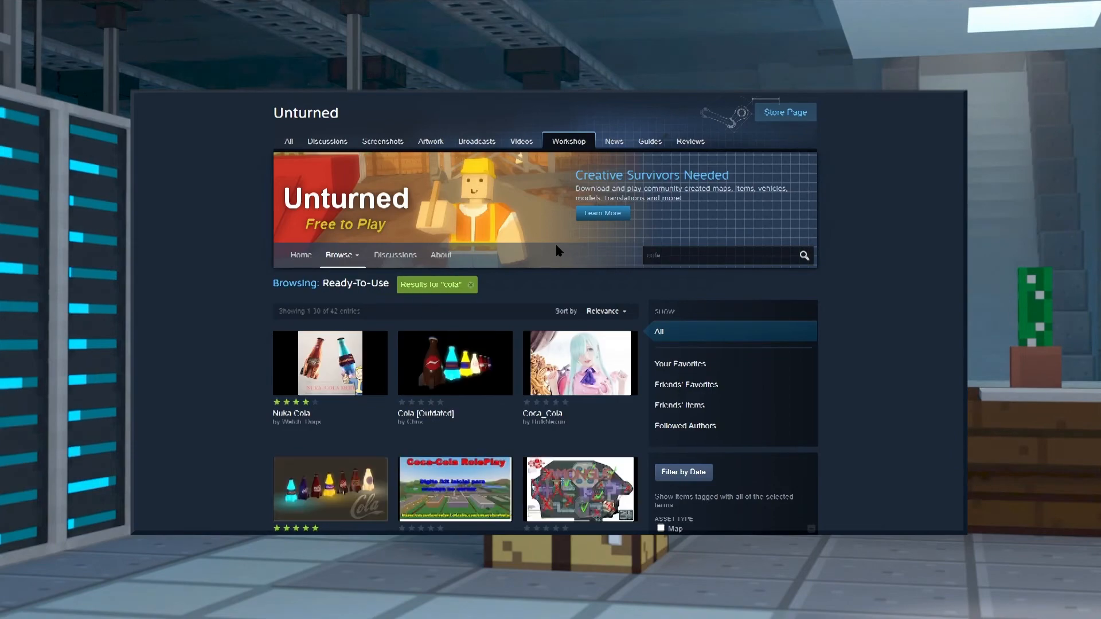
pyautogui.scroll(-3)
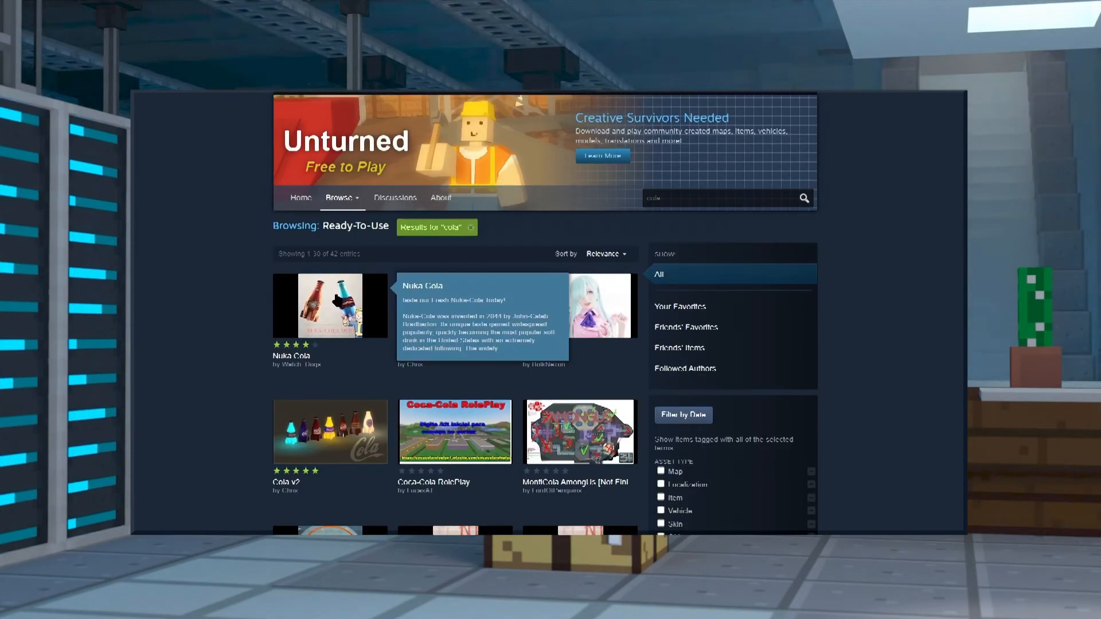
pyautogui.click(330, 432)
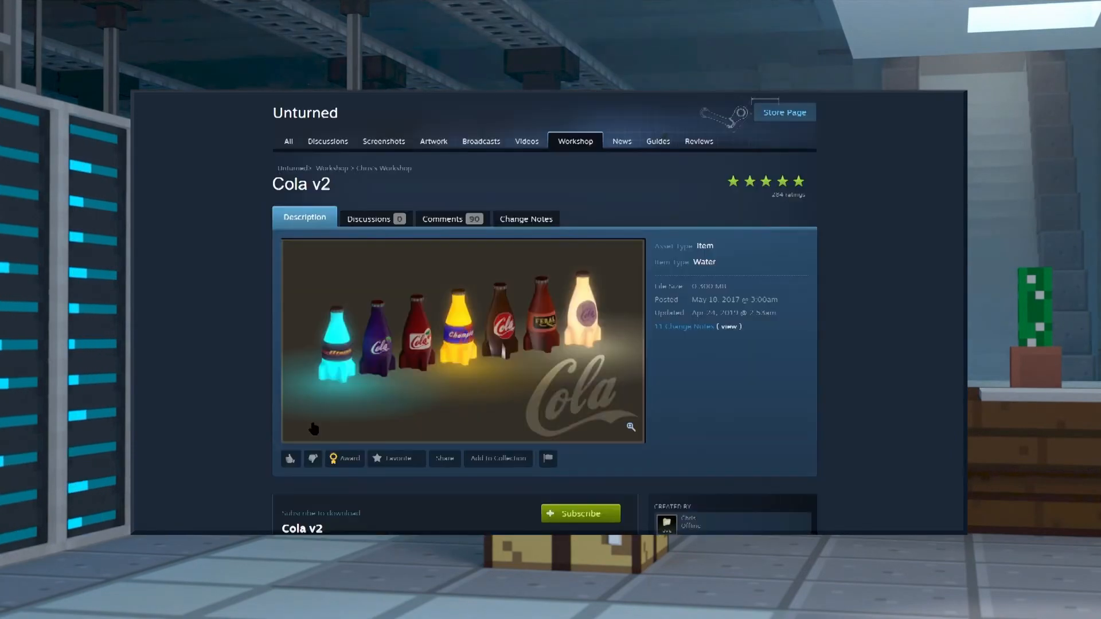
# View a Kuwait map item page, then return to the most popular Ready-To-Use listings
pyautogui.click(580, 514)
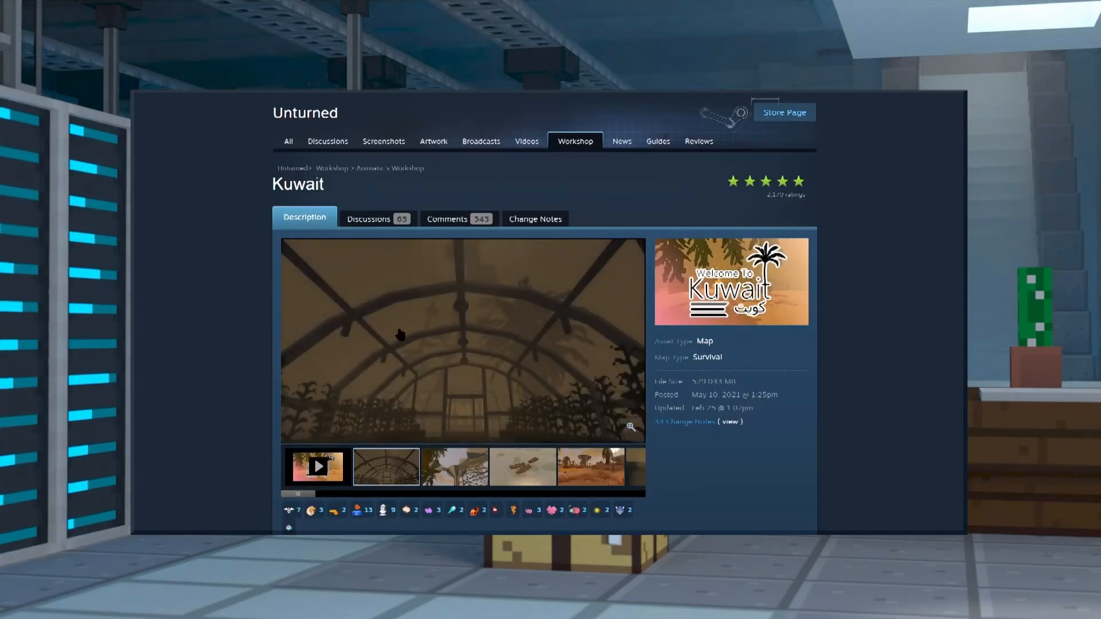
pyautogui.moveTo(402, 163)
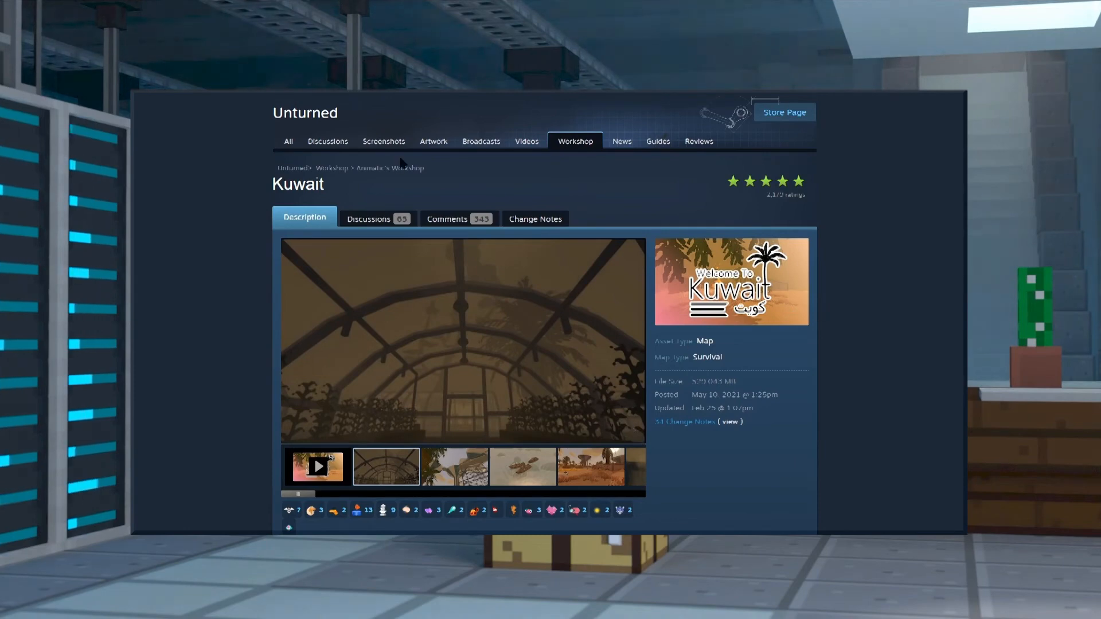
pyautogui.doubleClick(298, 184)
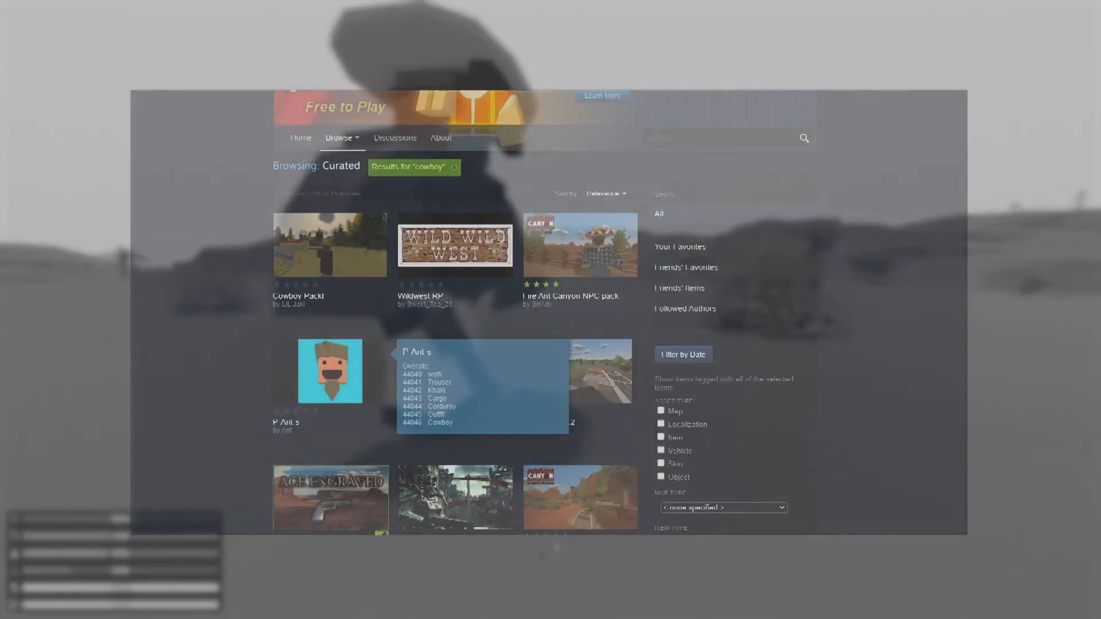
pyautogui.scroll(-3)
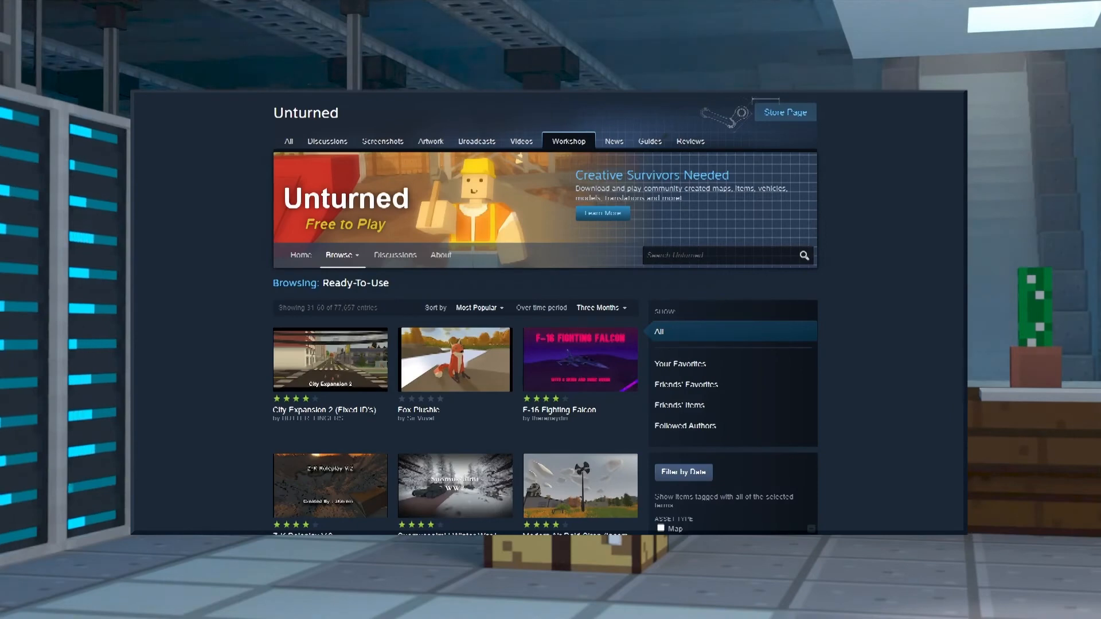
# Add the Fox Plushie item to Favorites and return to the most popular listings
pyautogui.click(455, 359)
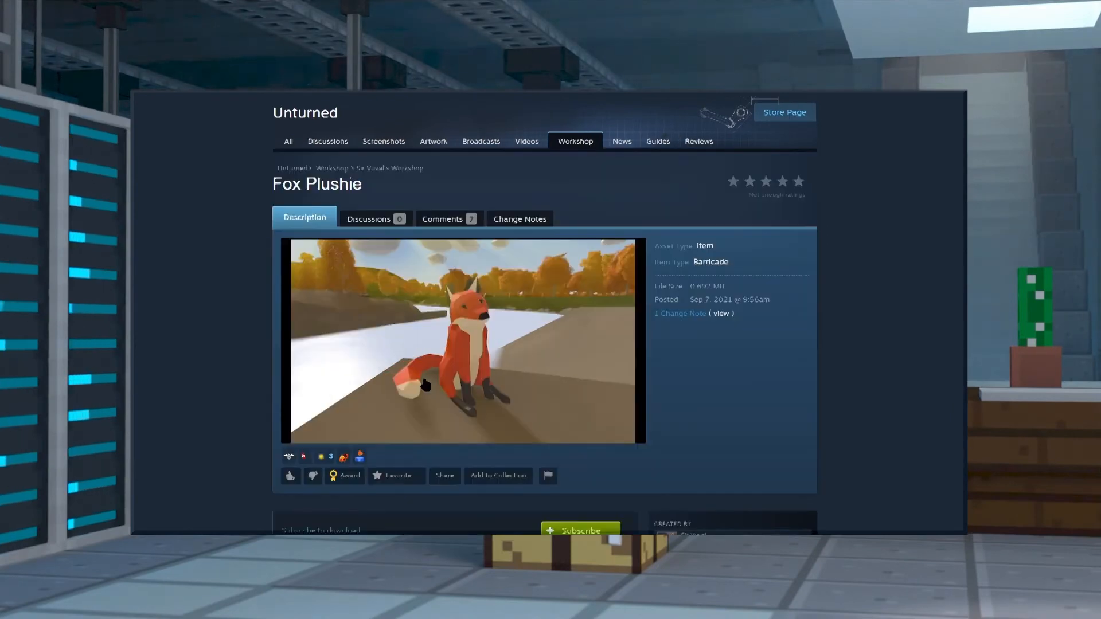
pyautogui.click(396, 475)
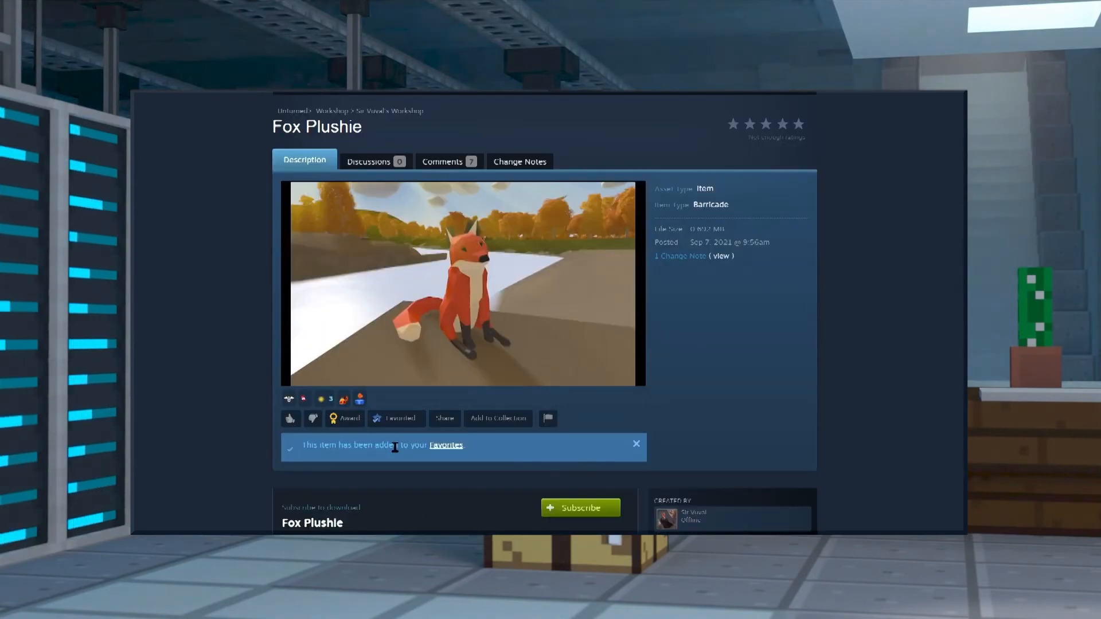
pyautogui.click(345, 417)
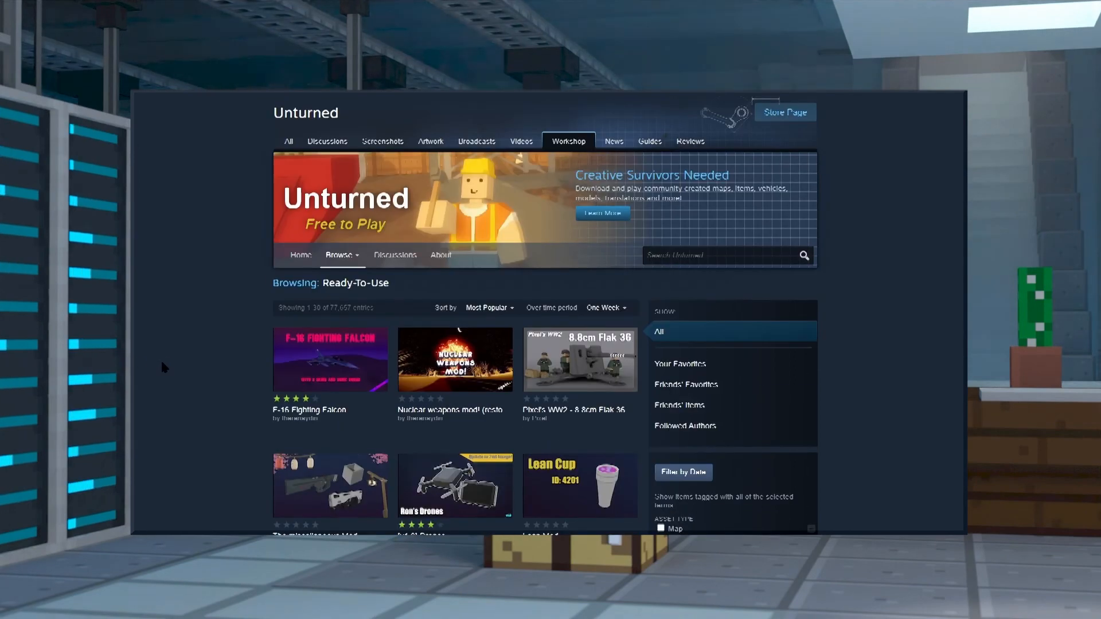
pyautogui.scroll(-3)
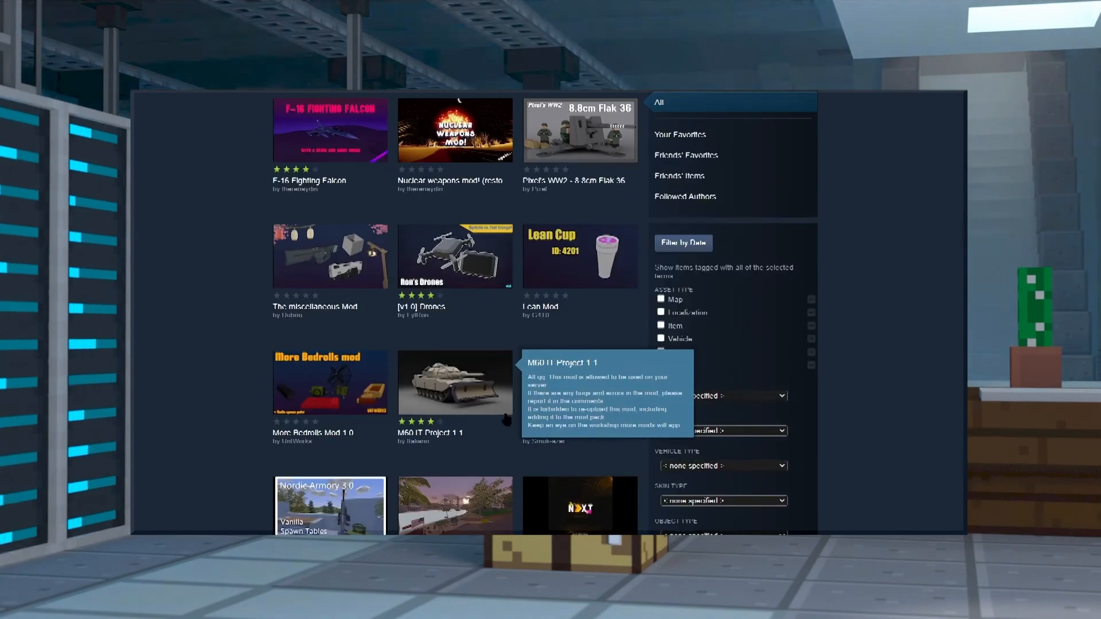
pyautogui.scroll(-3)
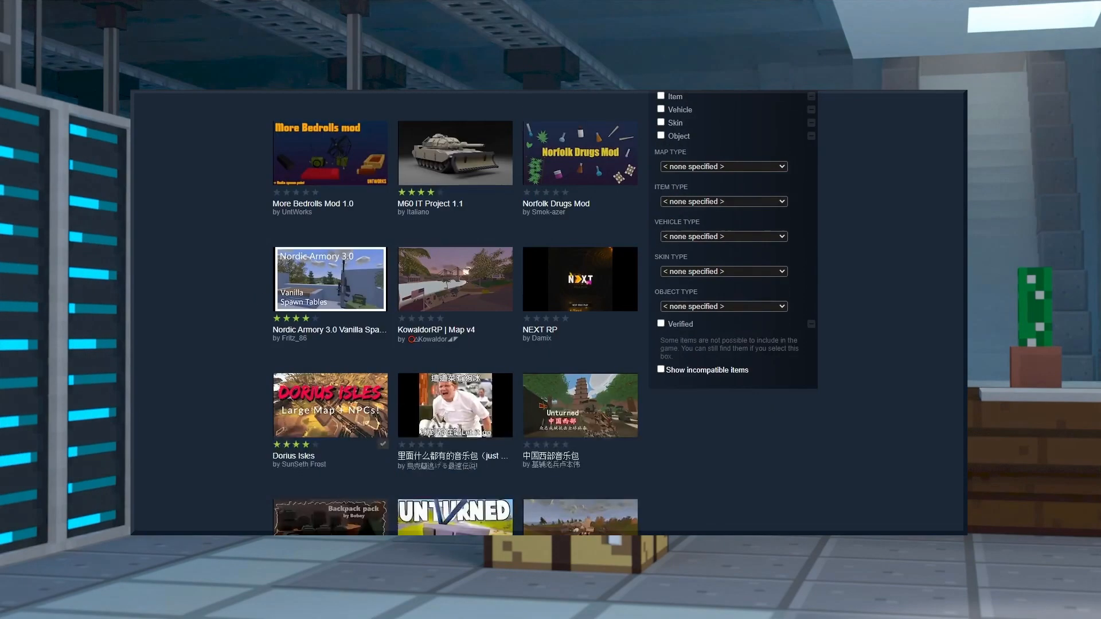
pyautogui.scroll(-3)
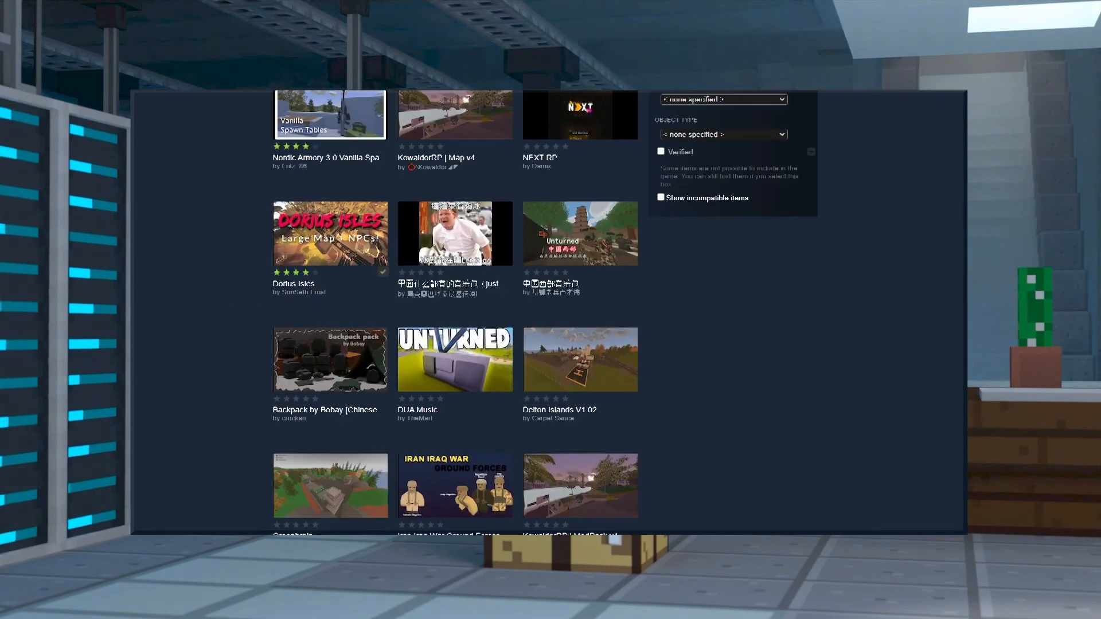
pyautogui.scroll(-3)
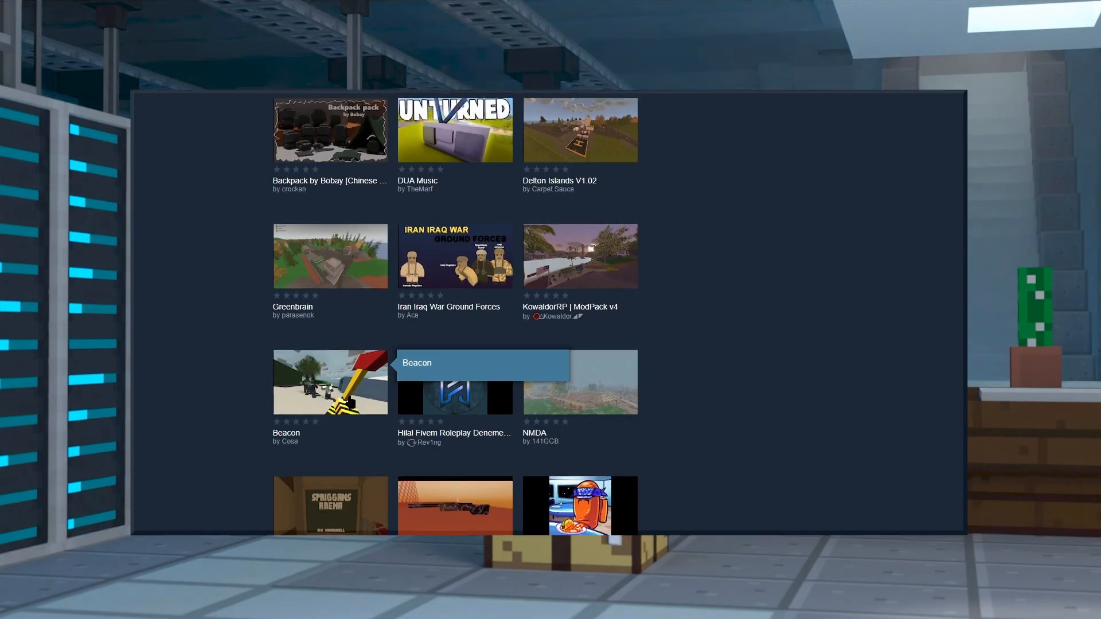
pyautogui.scroll(-3)
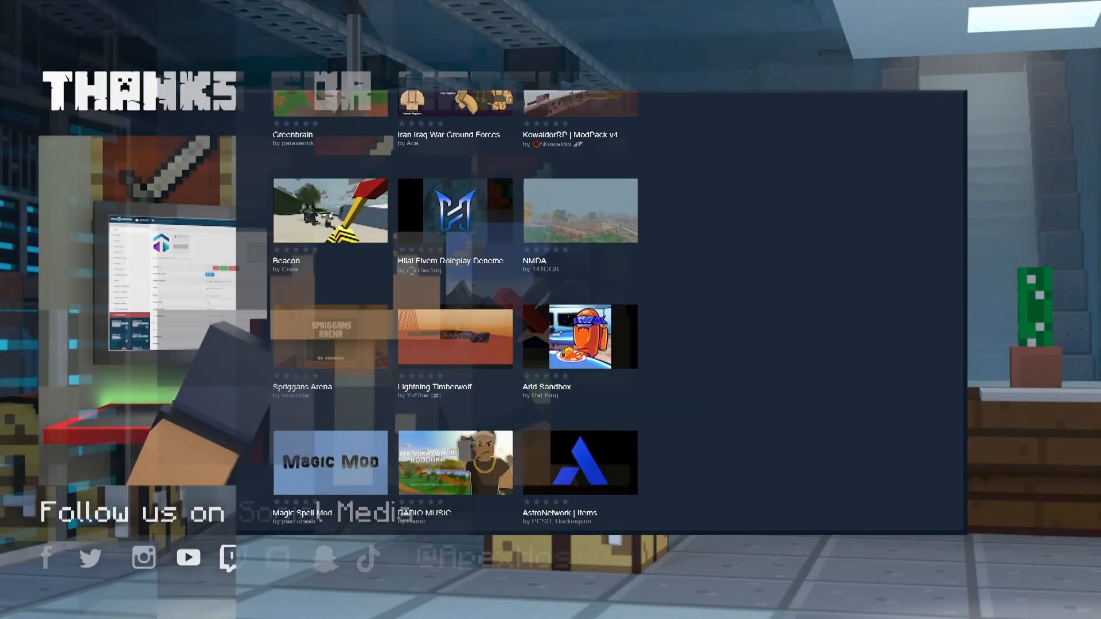